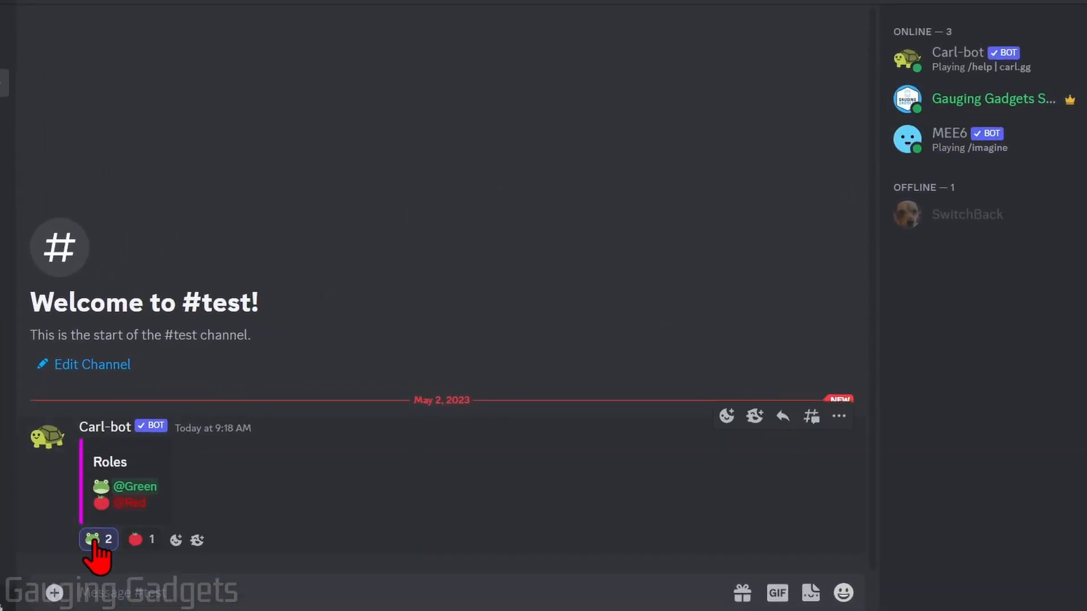
Toggle the frog reaction off and on for Green, add the tomato reaction for Red, and dismiss the member menu.
left_click(99, 538)
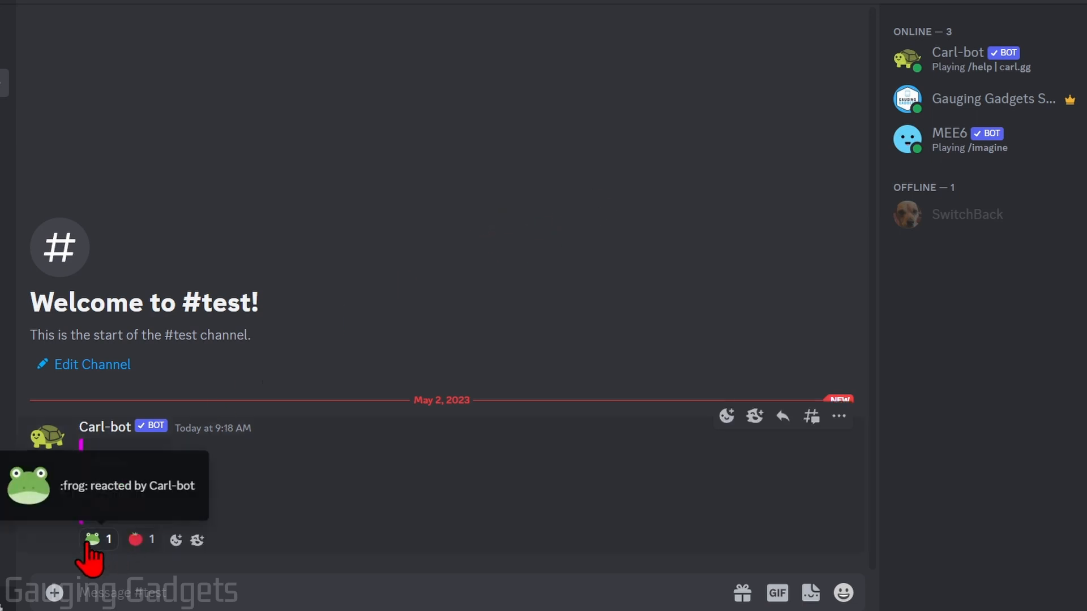
left_click(99, 539)
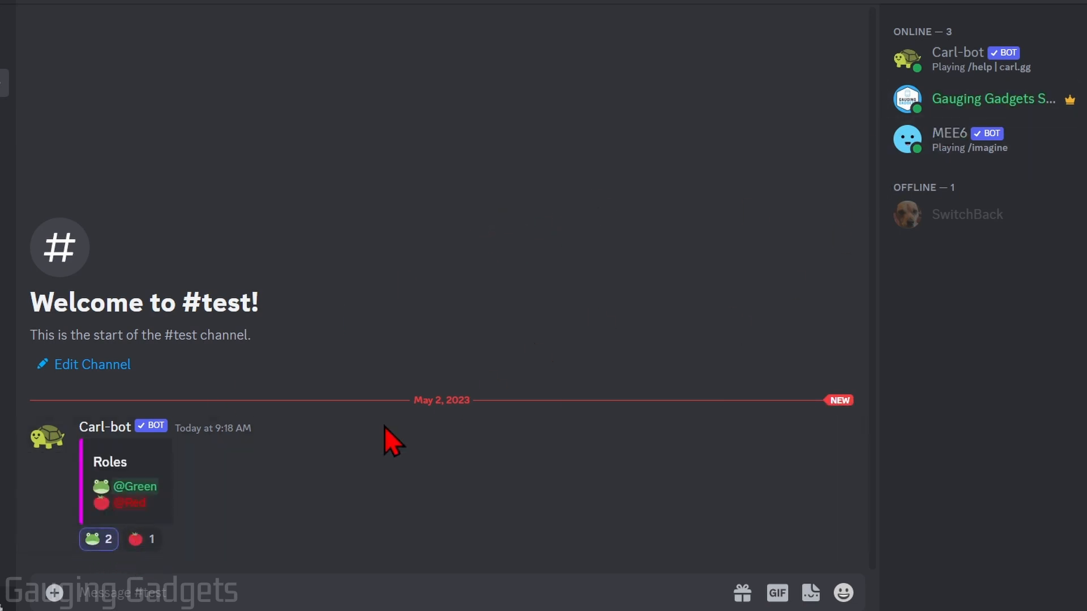
left_click(142, 539)
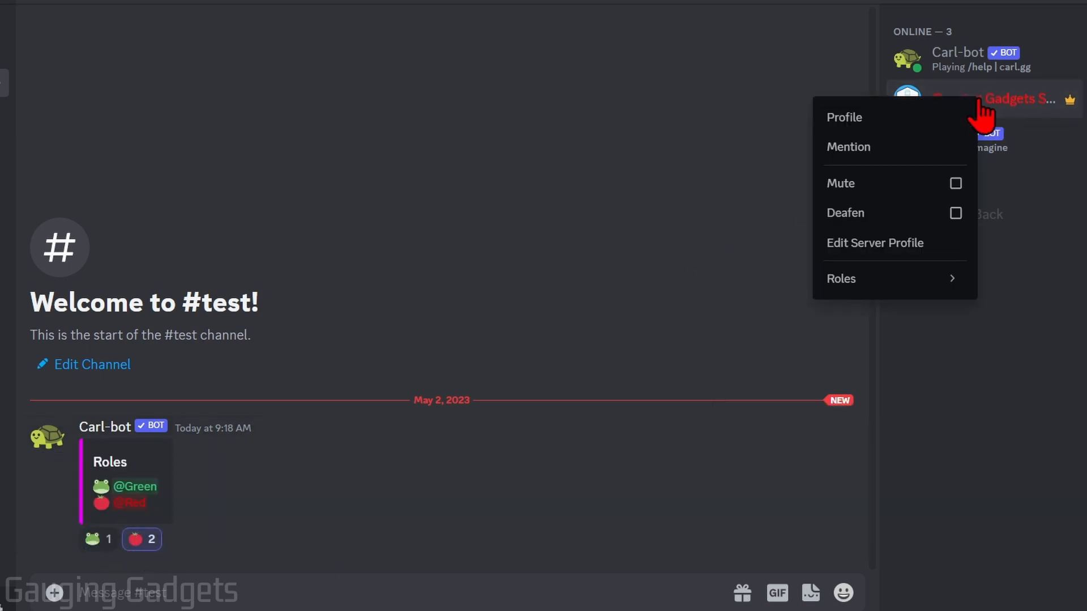
mouse_move(722, 173)
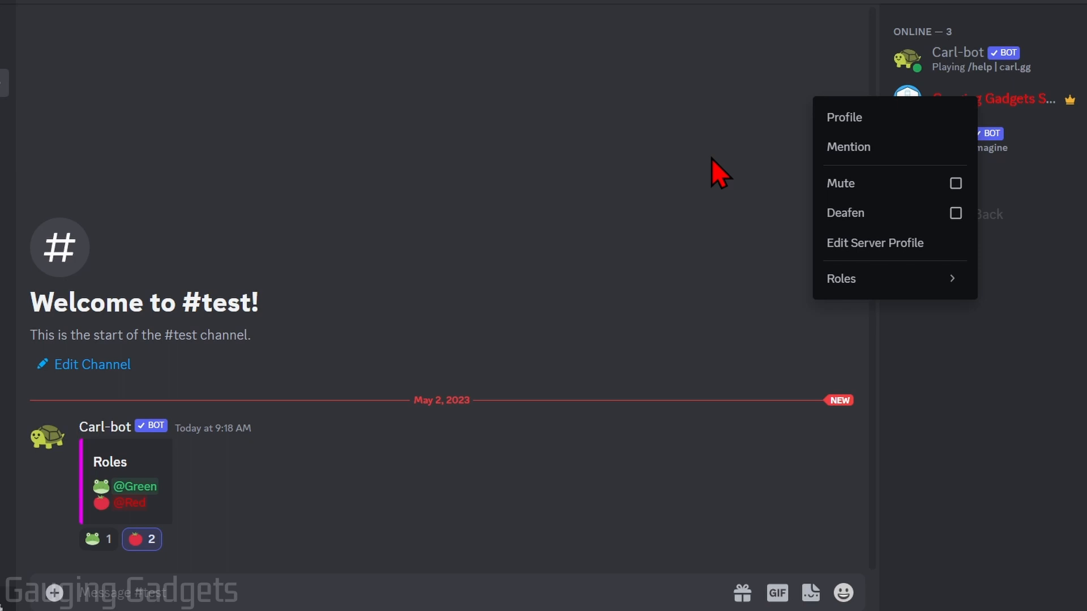
left_click(444, 271)
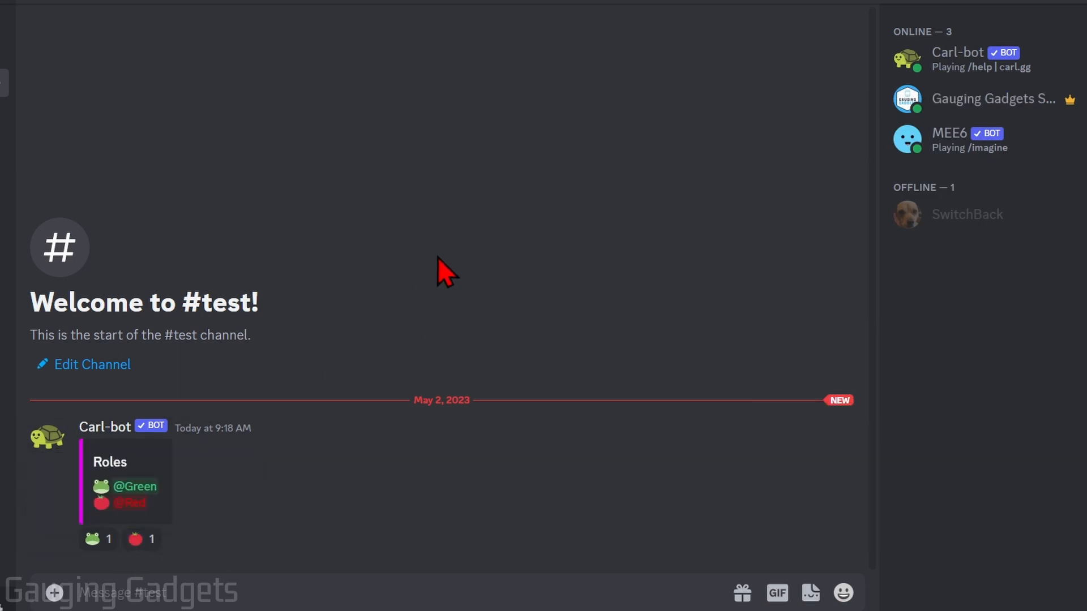
mouse_move(467, 255)
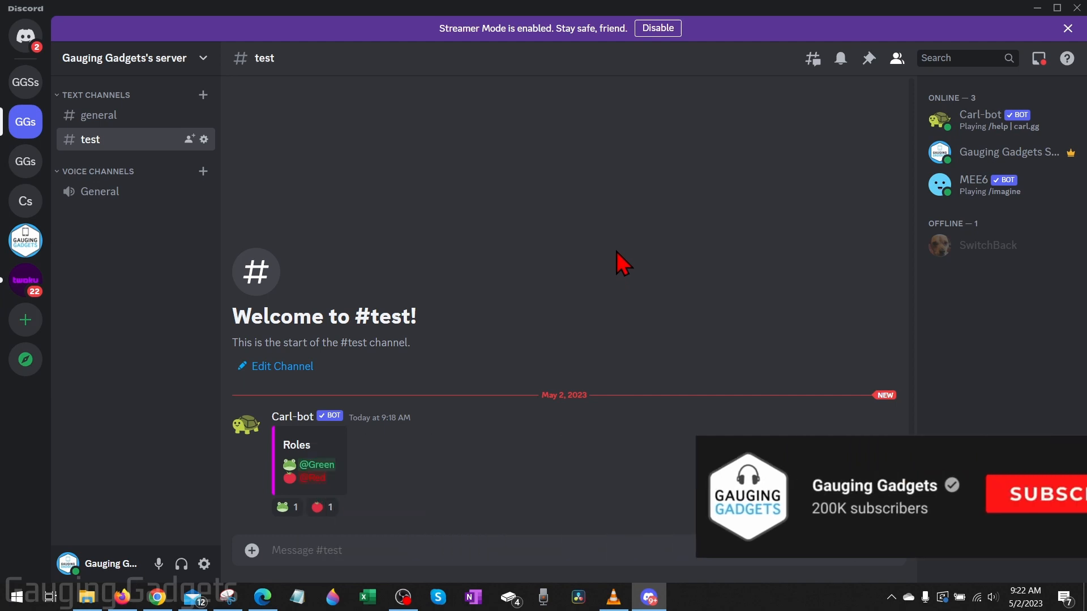
mouse_move(320, 225)
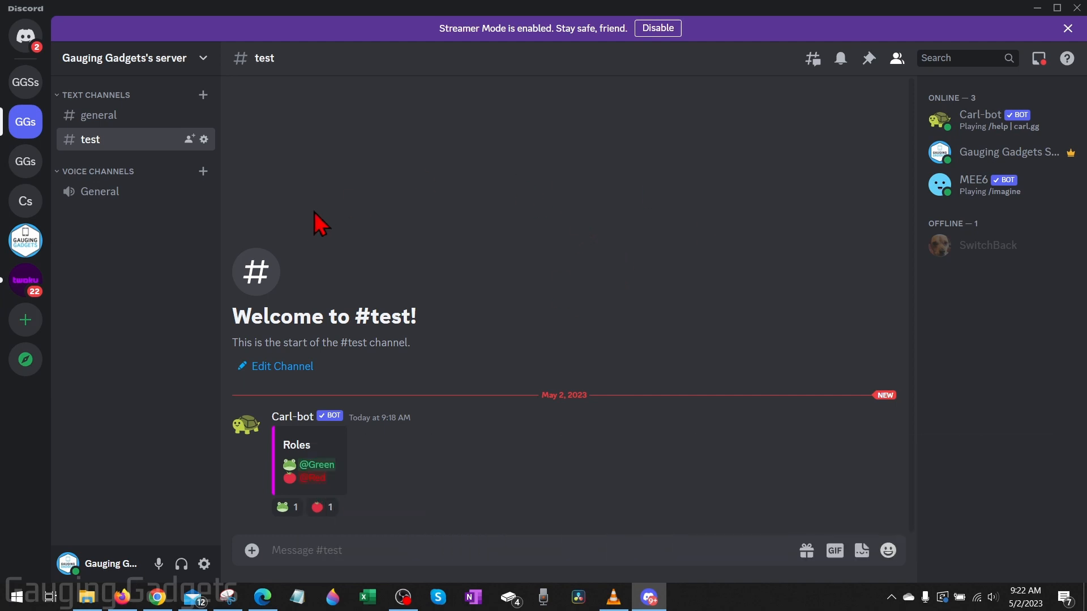
mouse_move(100, 191)
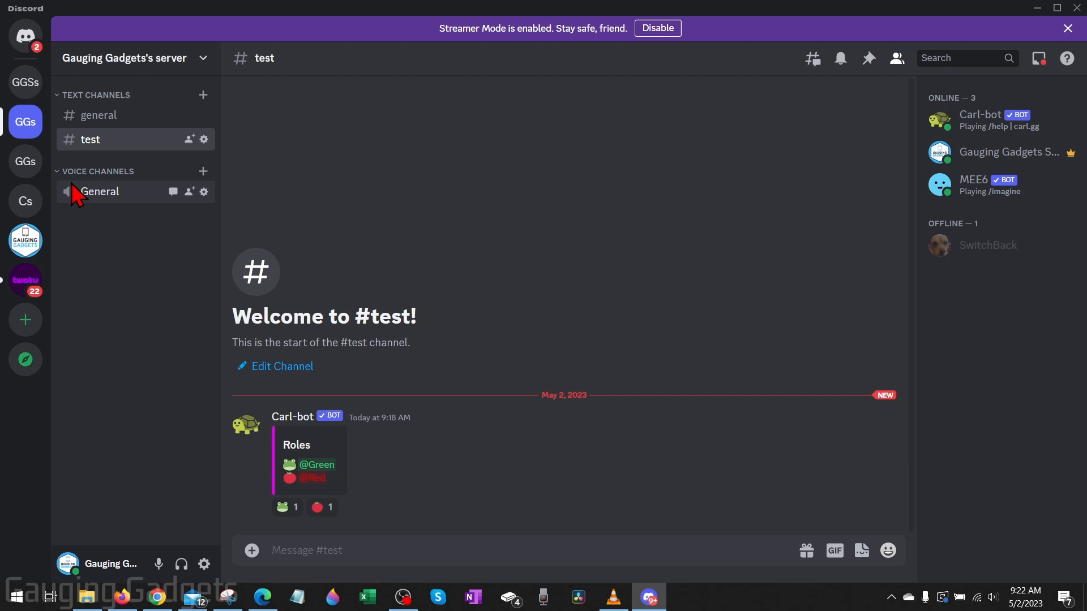
left_click(25, 240)
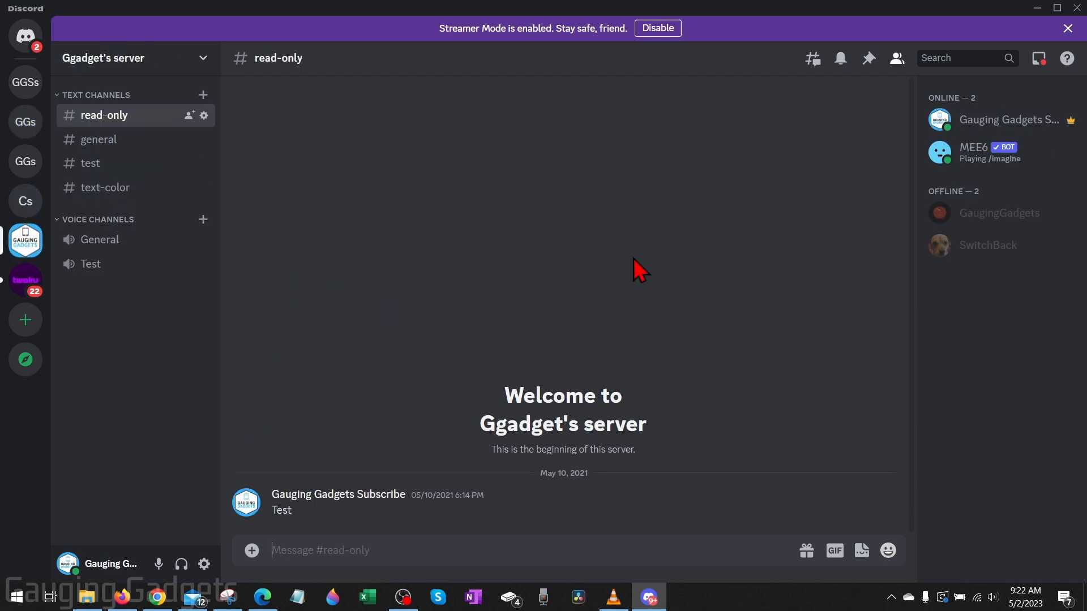
mouse_move(498, 255)
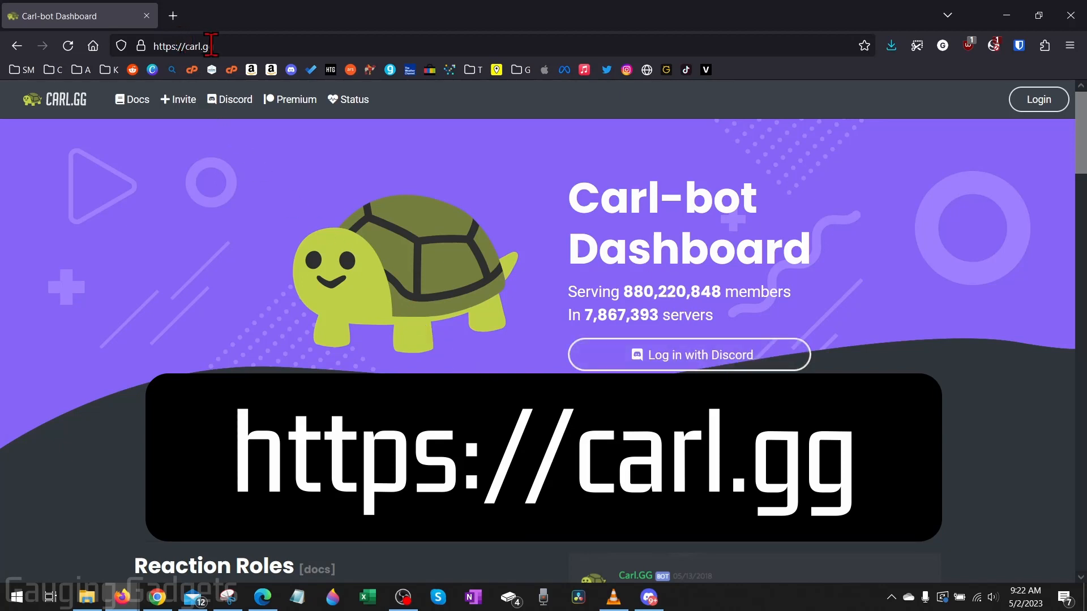
mouse_move(399, 271)
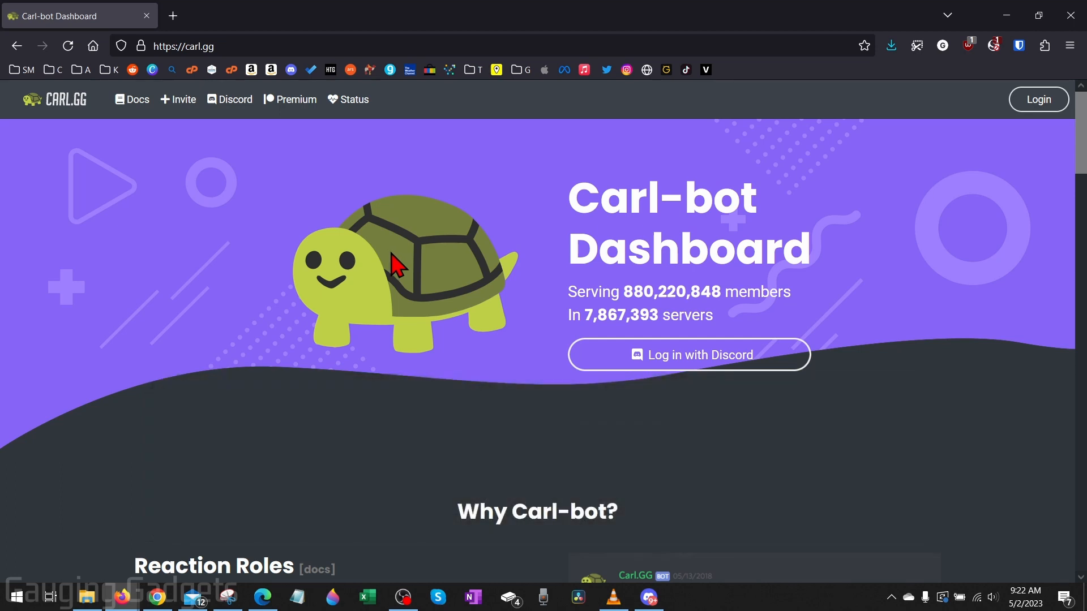
mouse_move(669, 189)
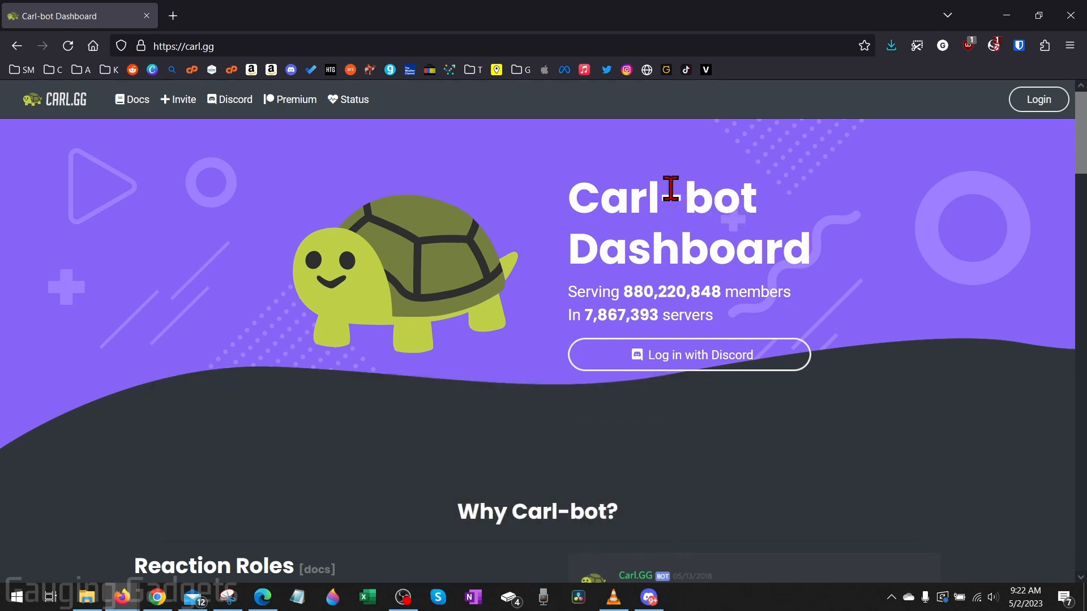
mouse_move(637, 314)
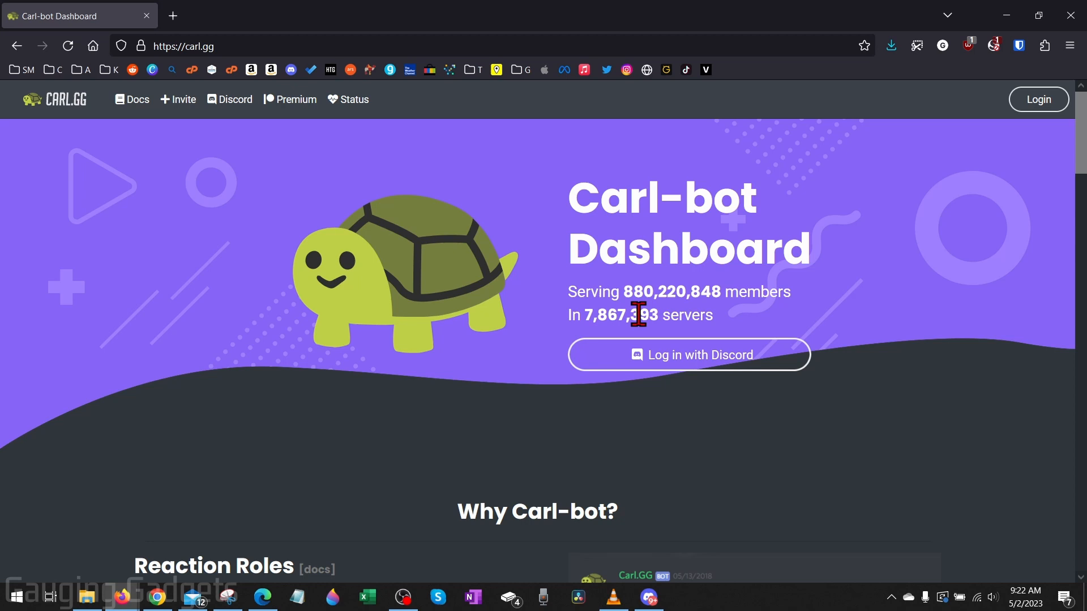
mouse_move(905, 336)
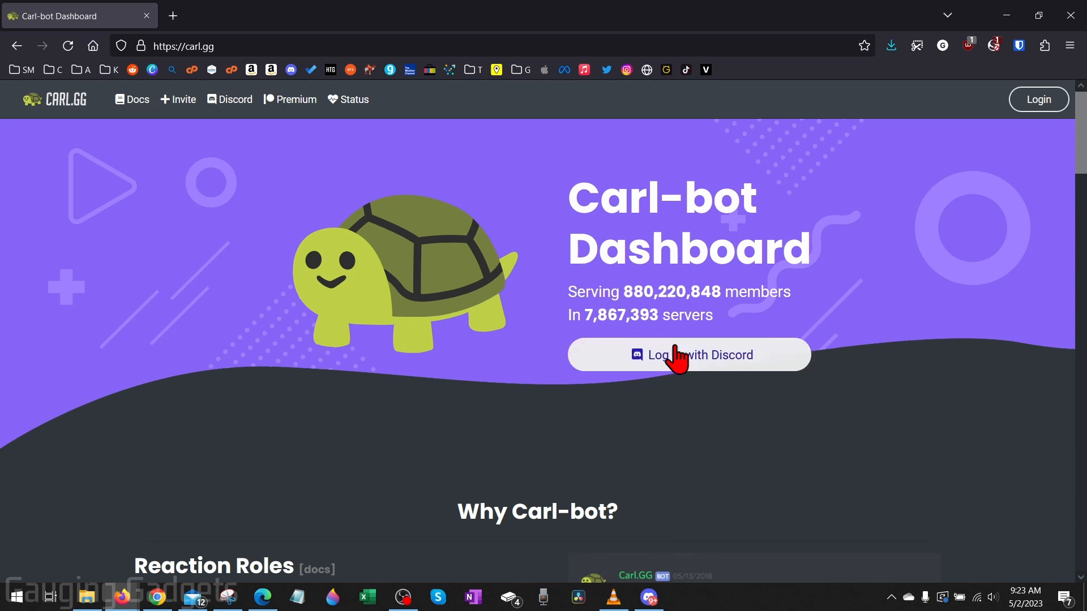
Sign in to the carl.gg dashboard with the Discord account.
left_click(689, 354)
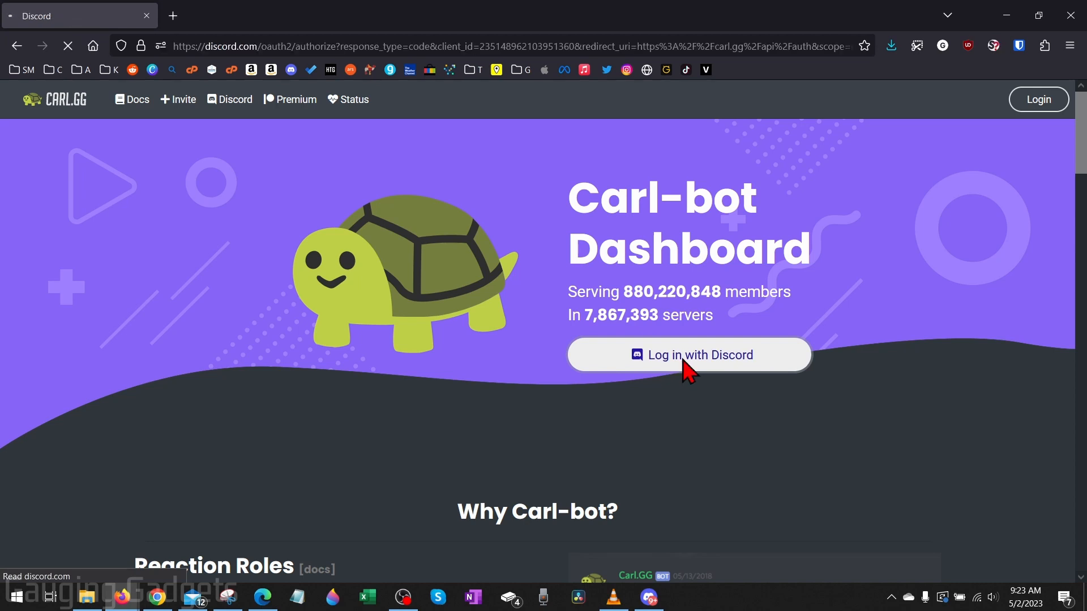
left_click(687, 355)
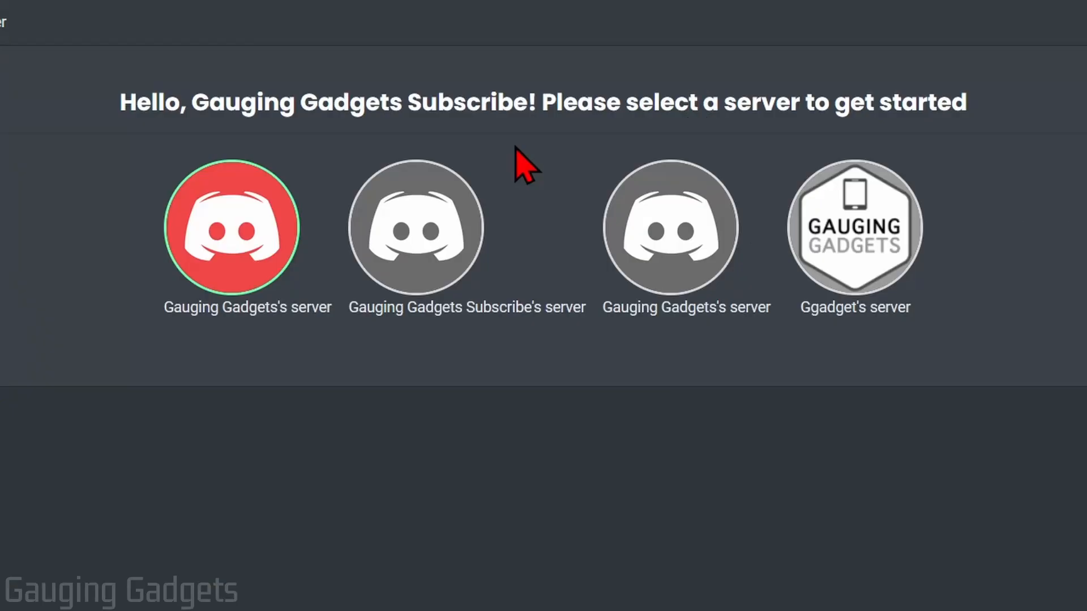
mouse_move(866, 221)
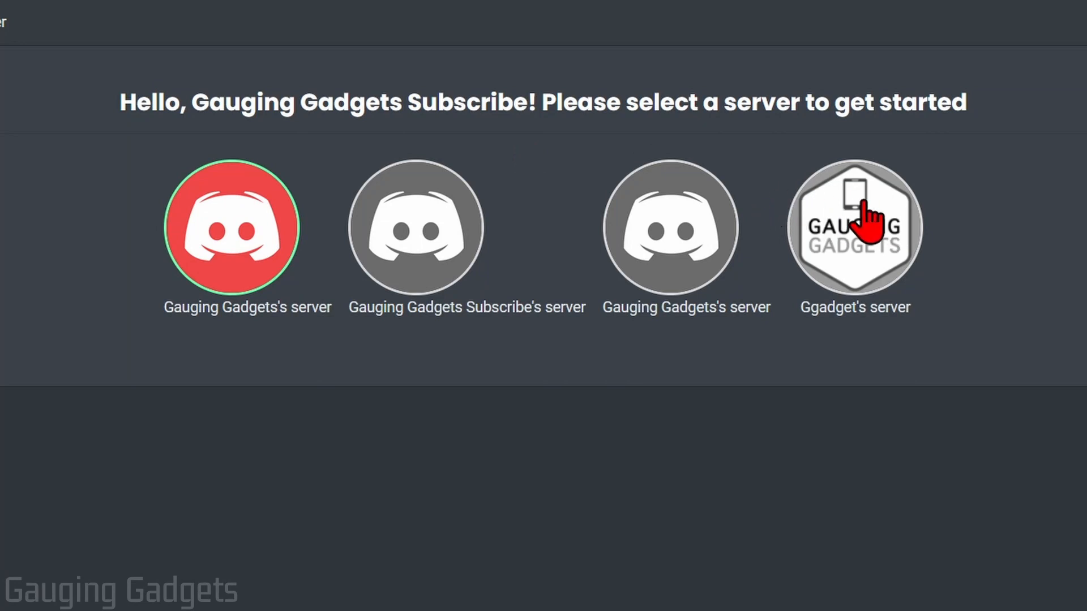
mouse_move(817, 193)
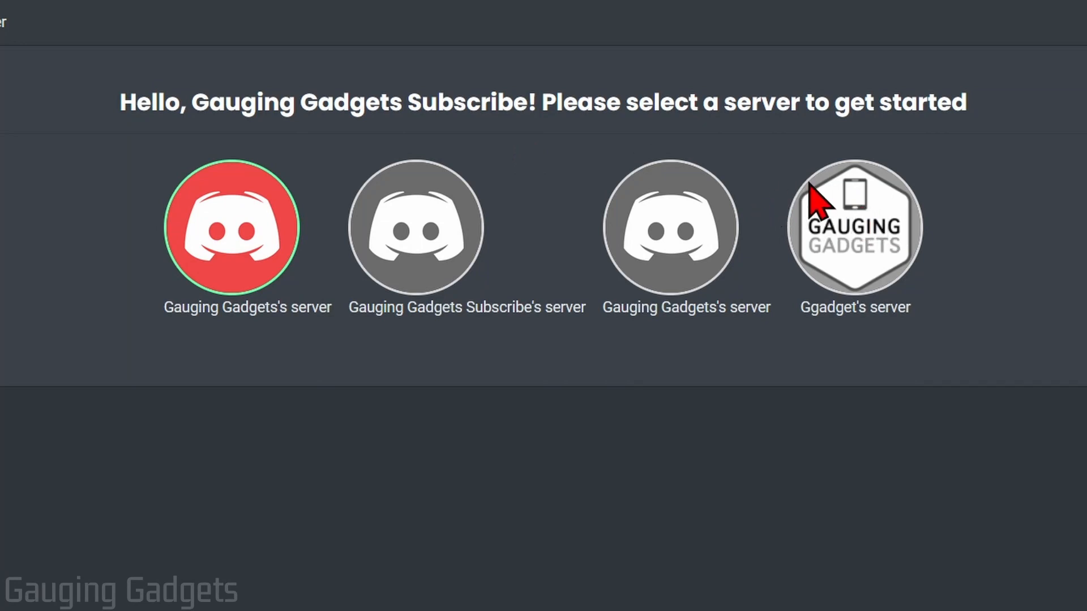
left_click(854, 227)
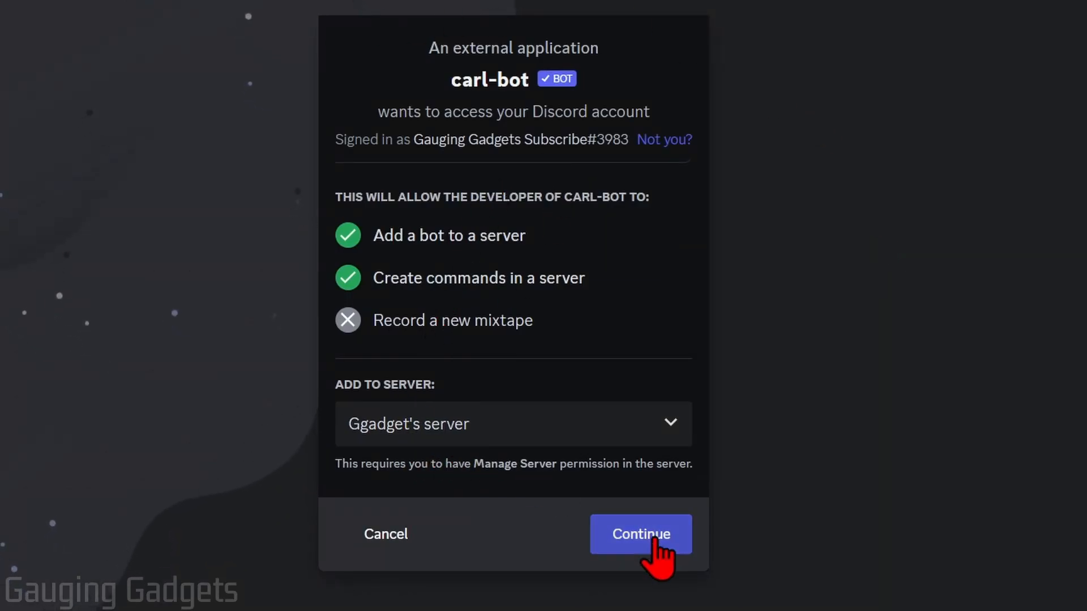
left_click(640, 533)
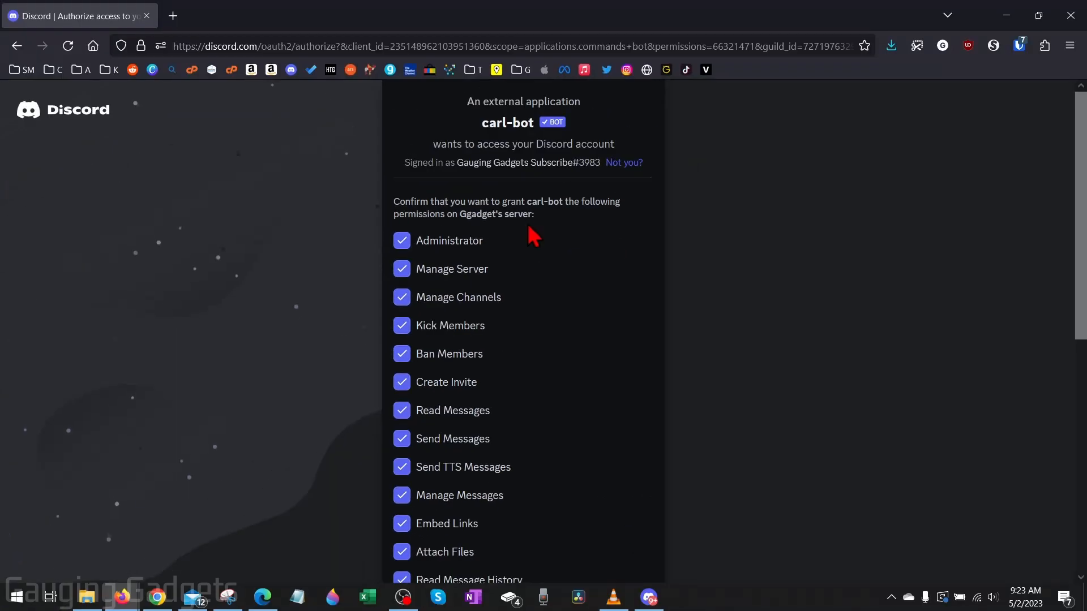
scroll("down", 3)
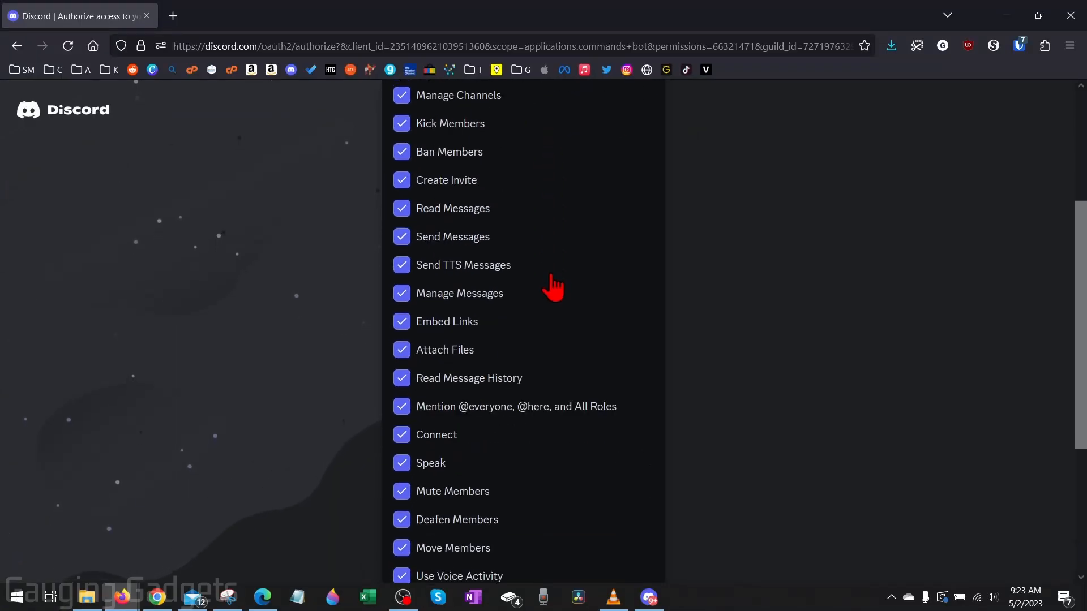
scroll("down", 3)
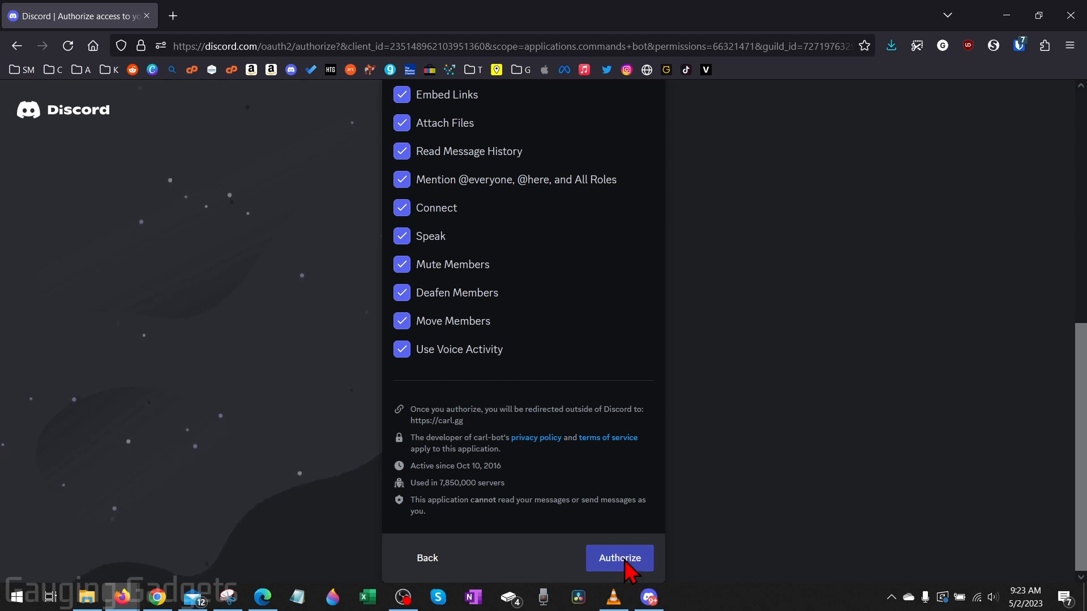
left_click(618, 558)
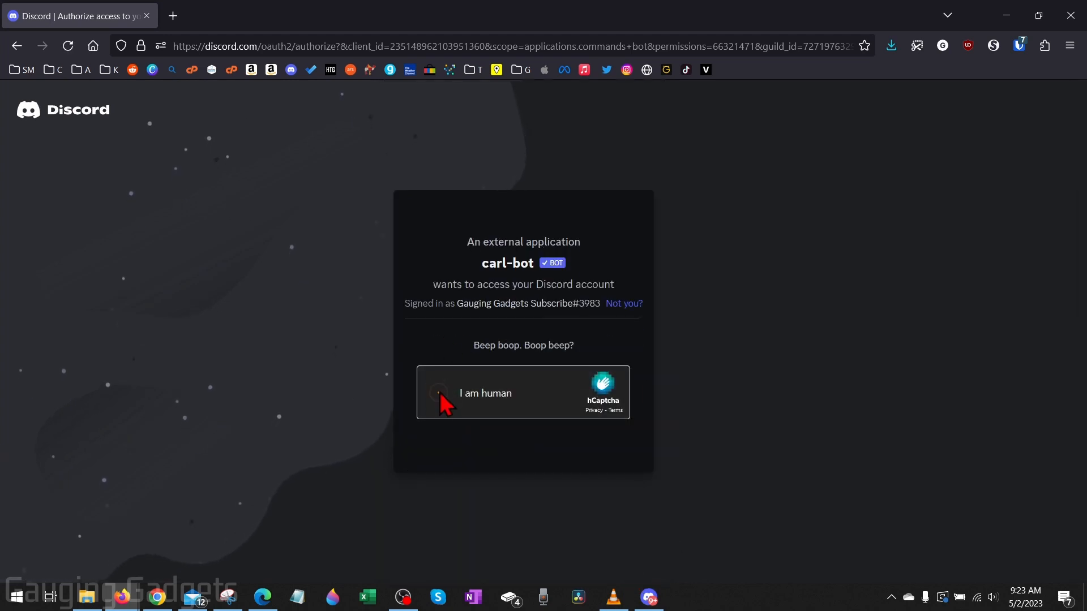
left_click(438, 393)
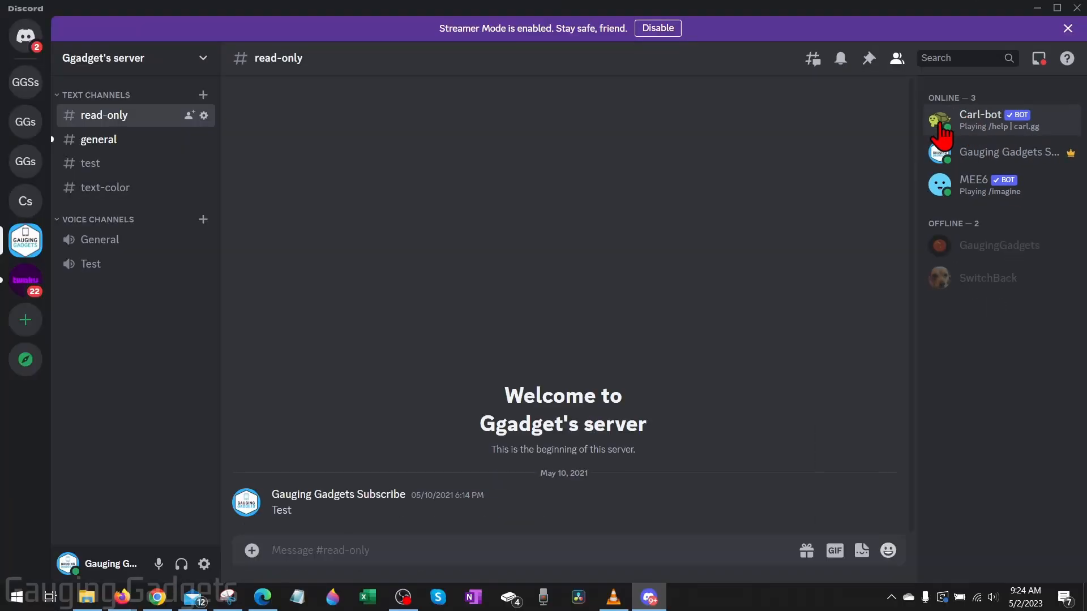
mouse_move(943, 131)
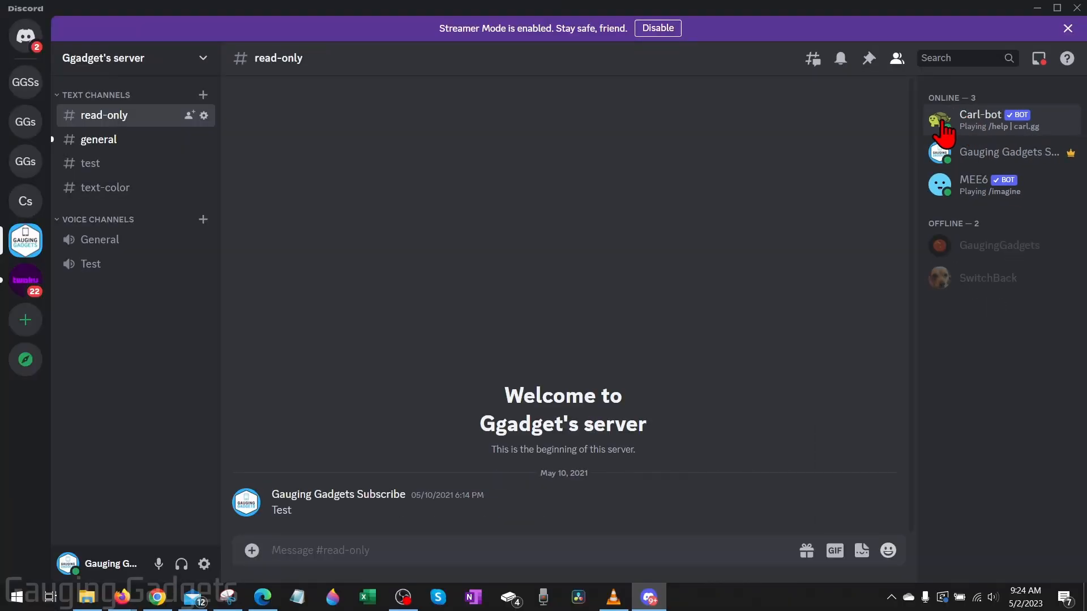
mouse_move(518, 252)
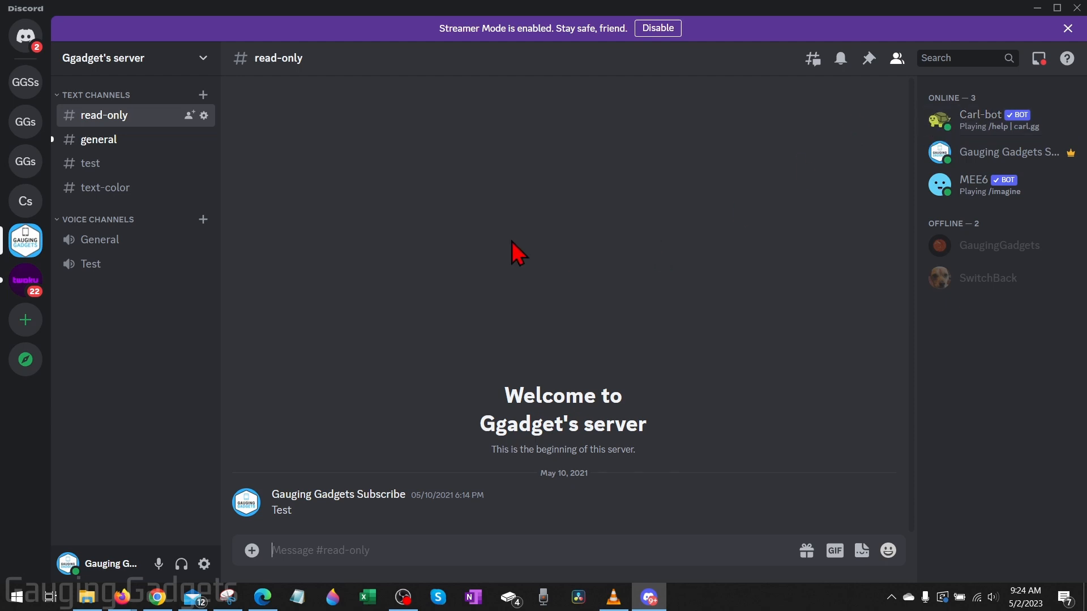
mouse_move(458, 229)
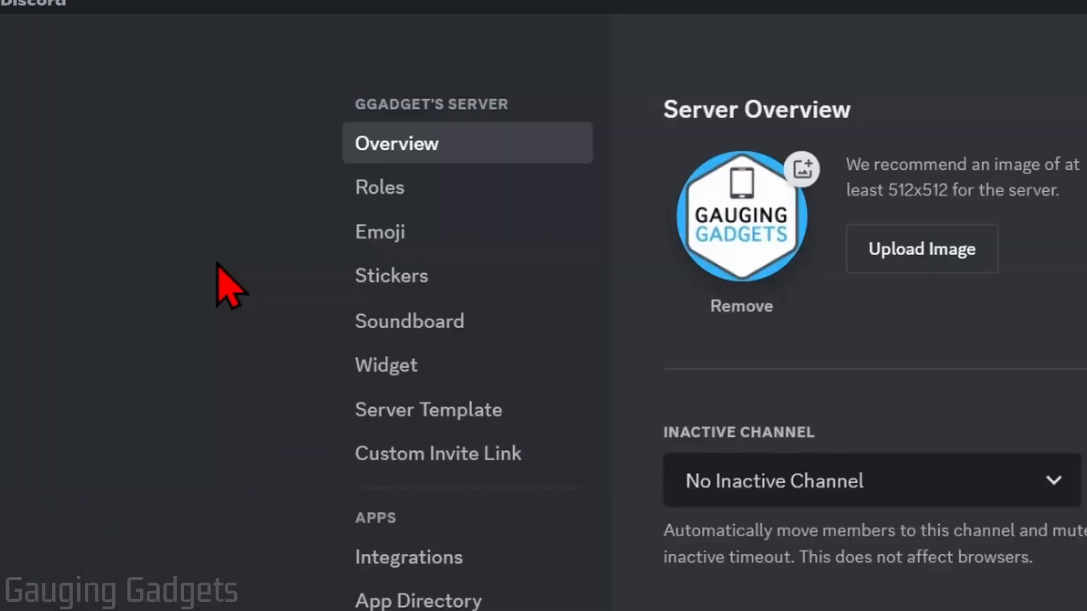
mouse_move(389, 187)
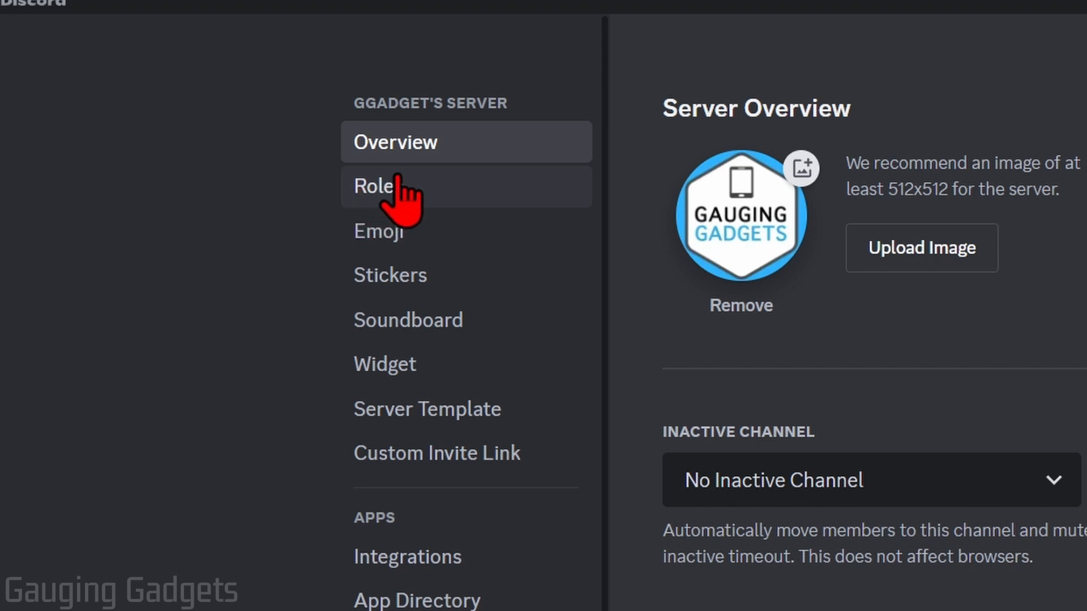
Go to Roles in Server Settings and create a new role.
left_click(374, 186)
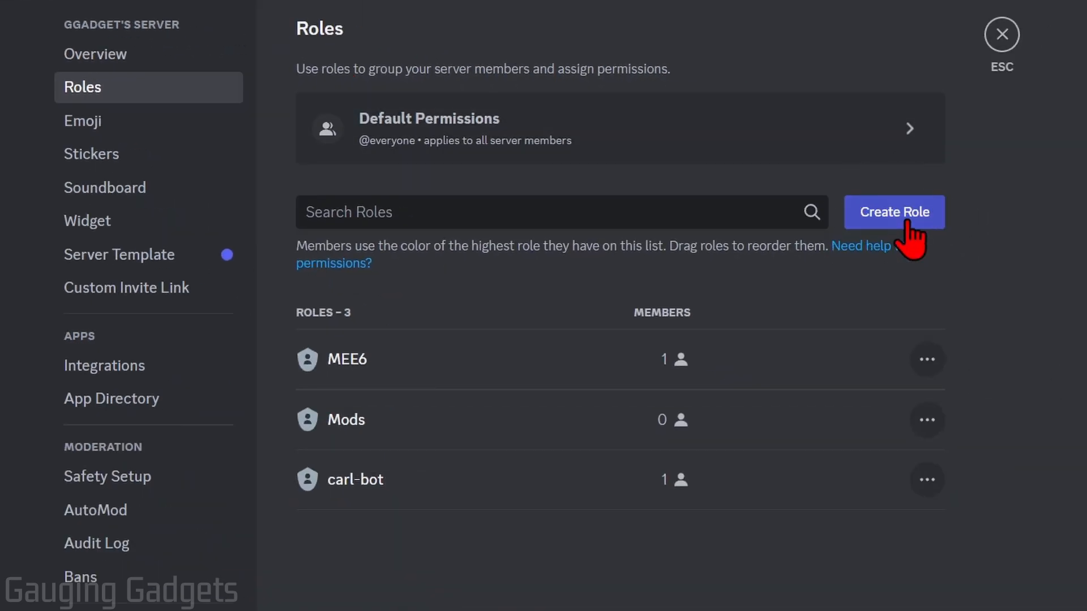
left_click(893, 212)
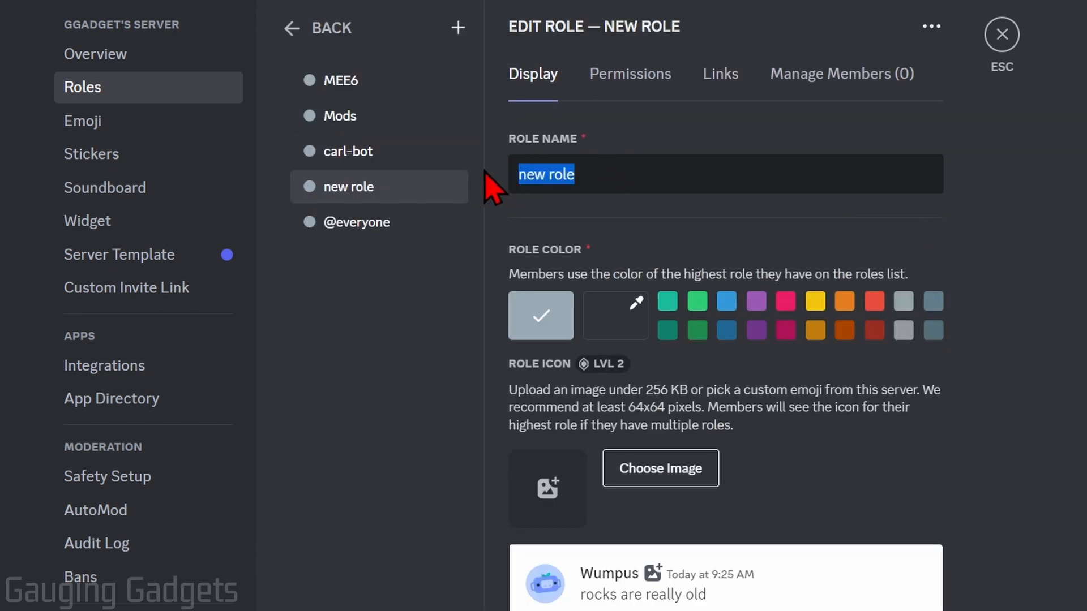
Name the role Blue, give it the blue colour swatch, save it, and add another new role.
type("Blue")
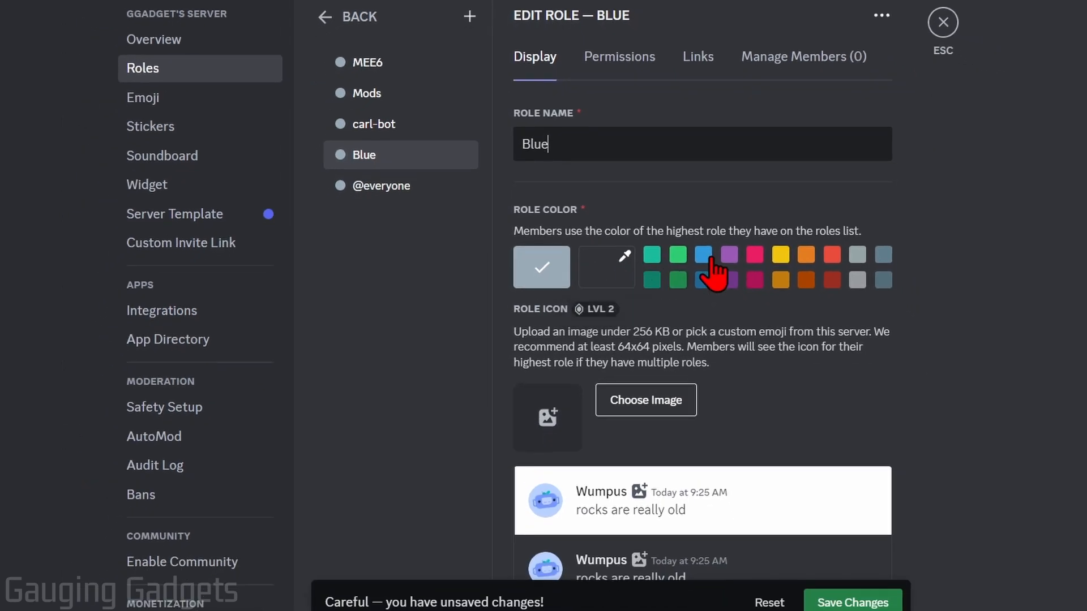
left_click(702, 255)
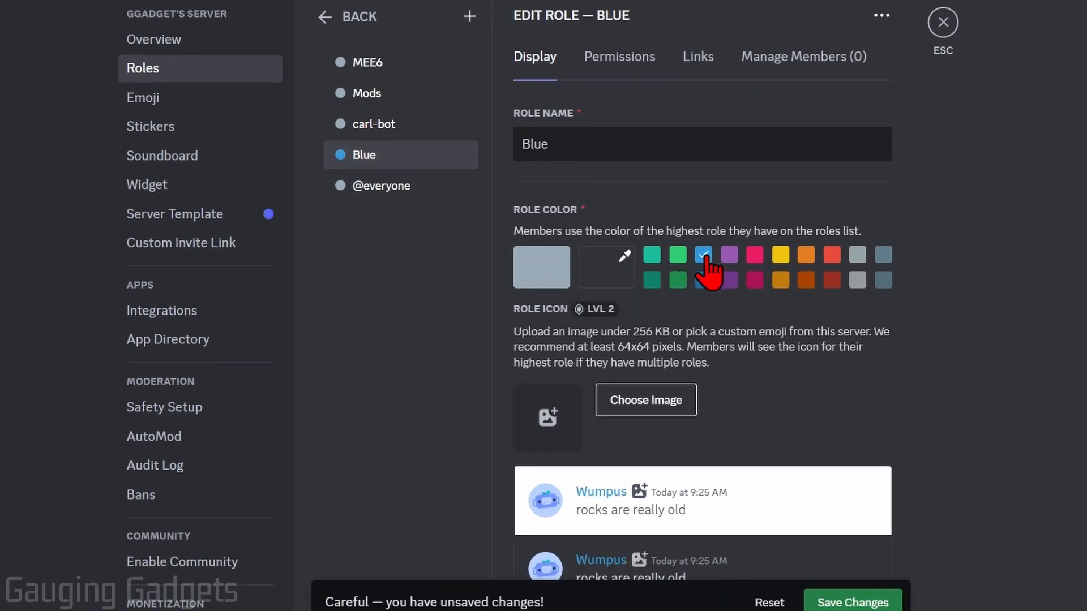
left_click(702, 254)
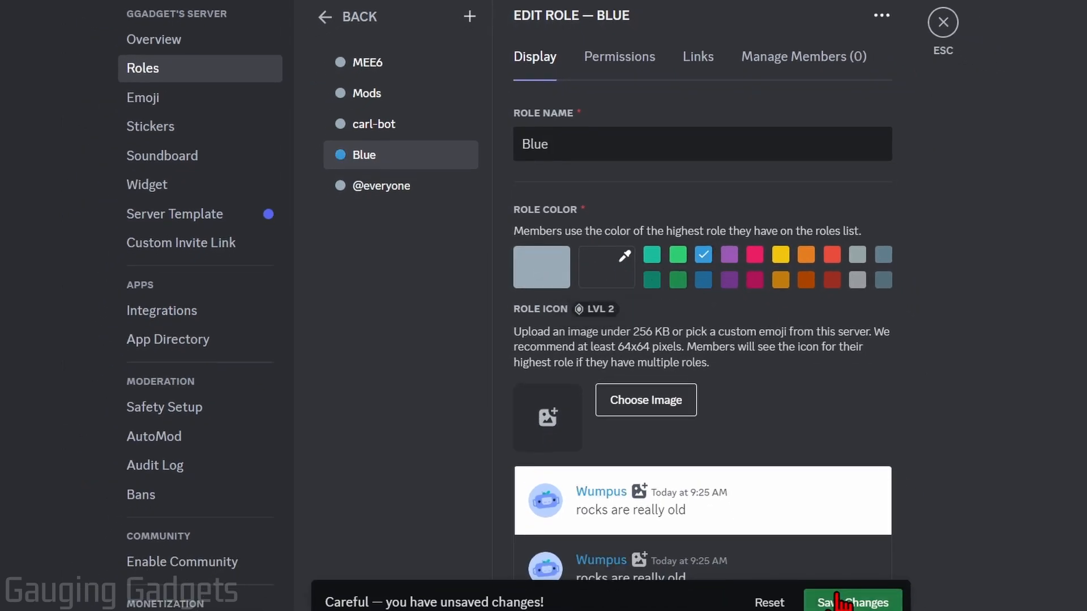
left_click(853, 601)
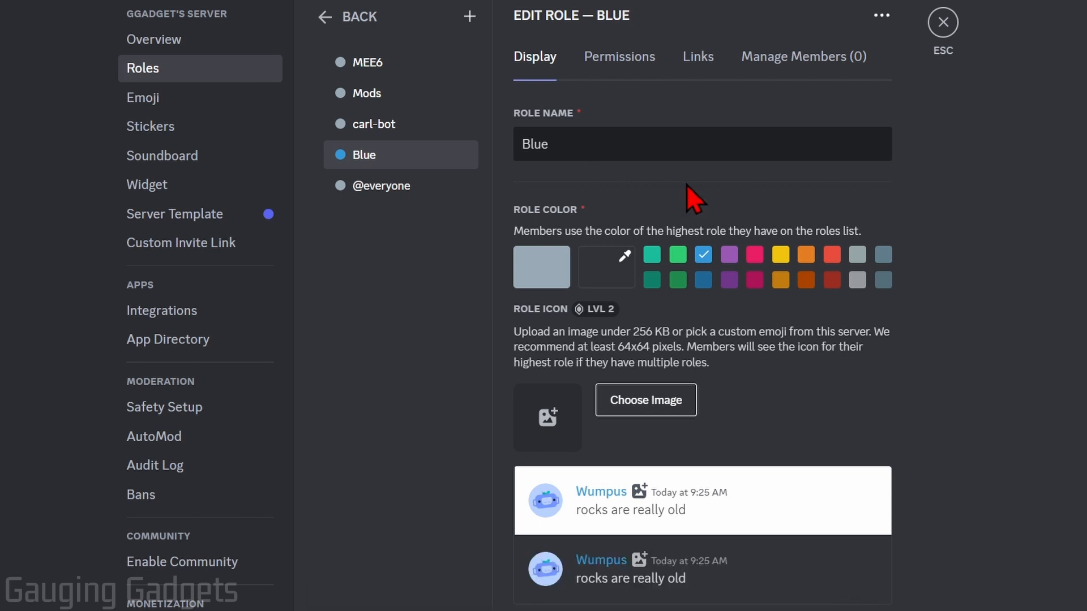
mouse_move(469, 17)
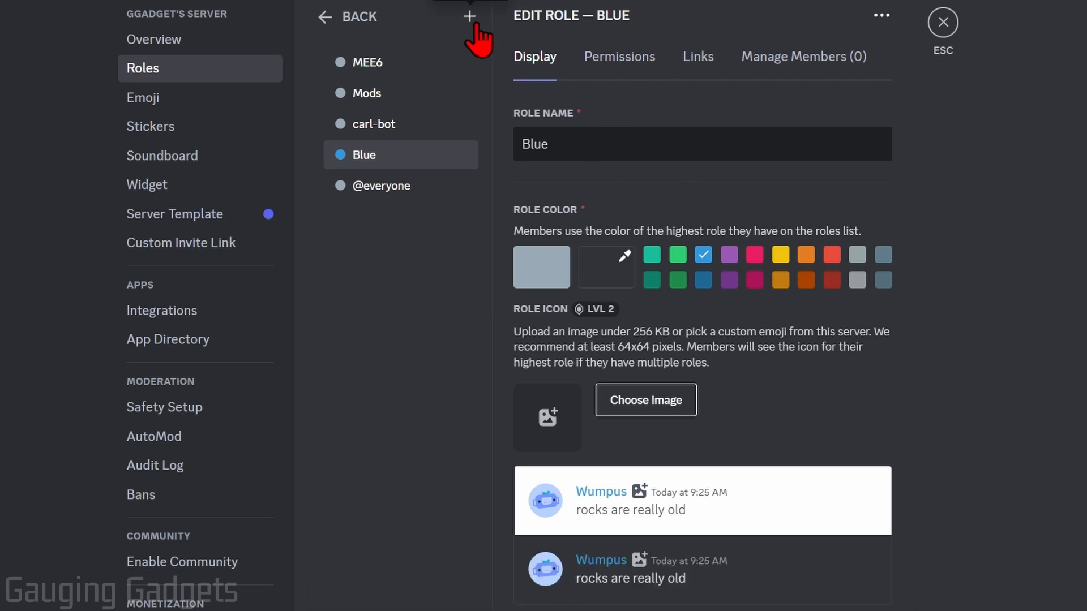
left_click(470, 17)
type("Yellow")
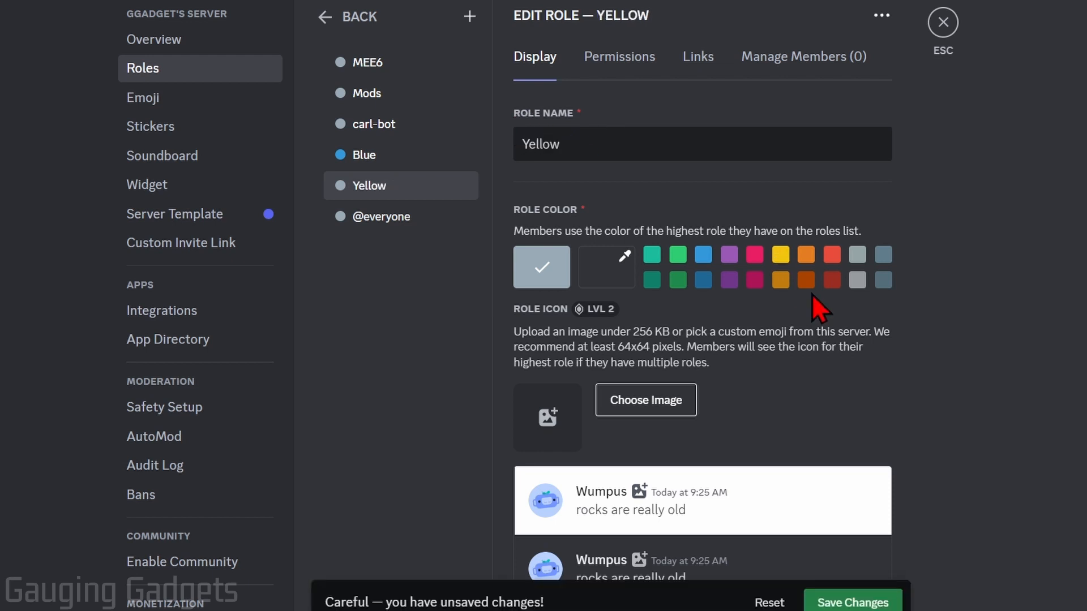
Give the Yellow role the yellow colour swatch.
left_click(779, 254)
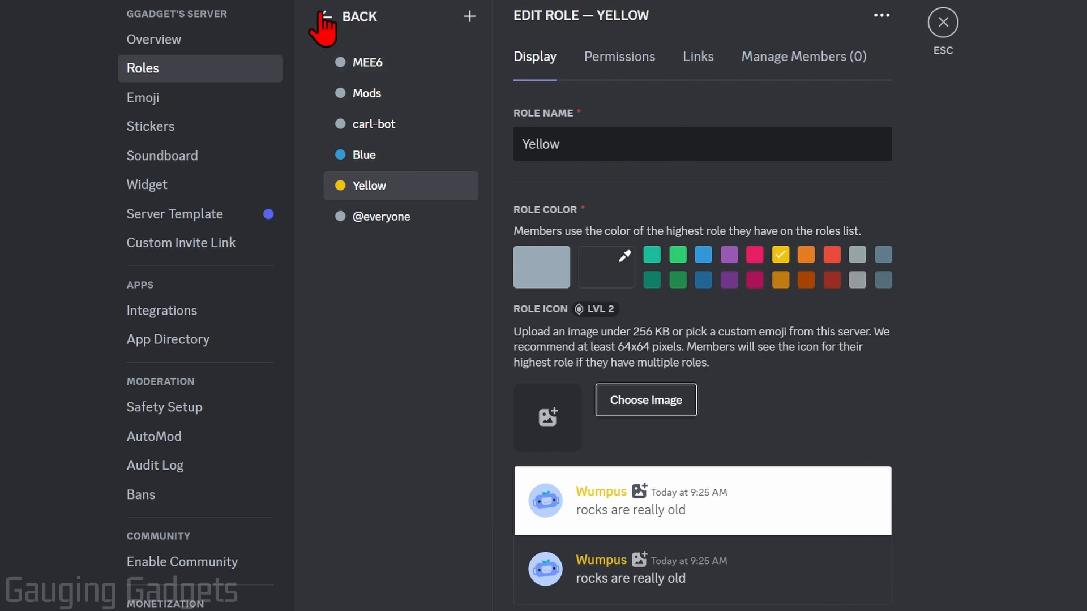
Return to the roles list with carl-bot at the top and leave the settings.
left_click(359, 16)
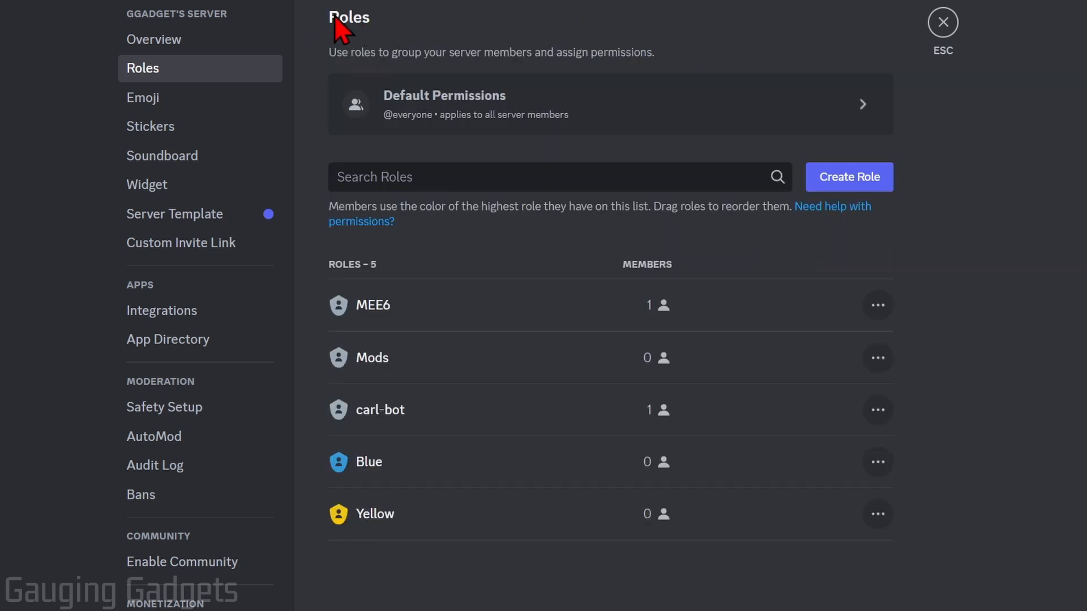
mouse_move(310, 410)
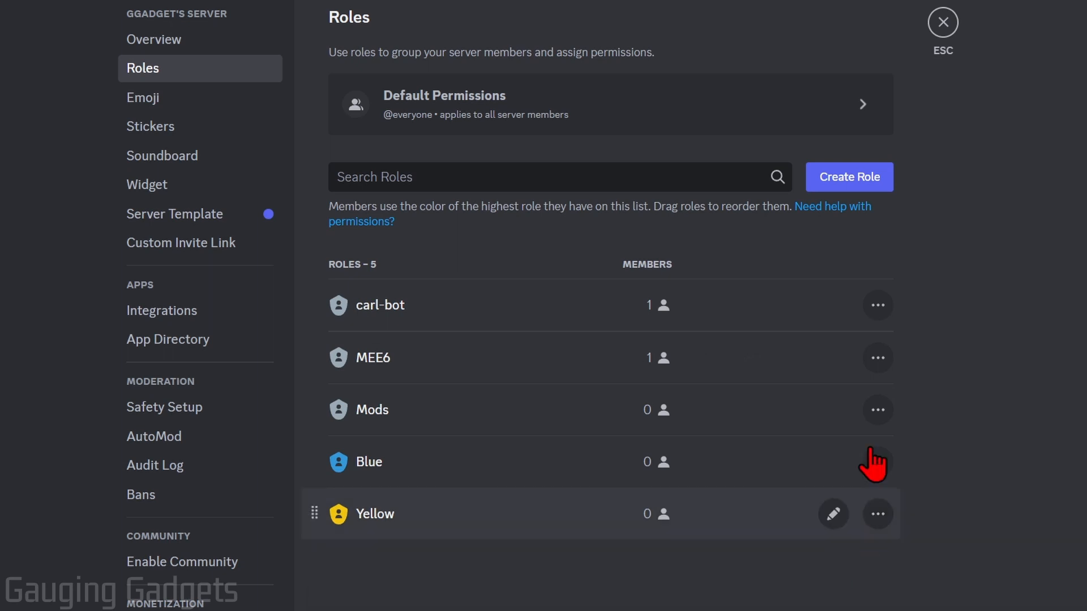
left_click(942, 21)
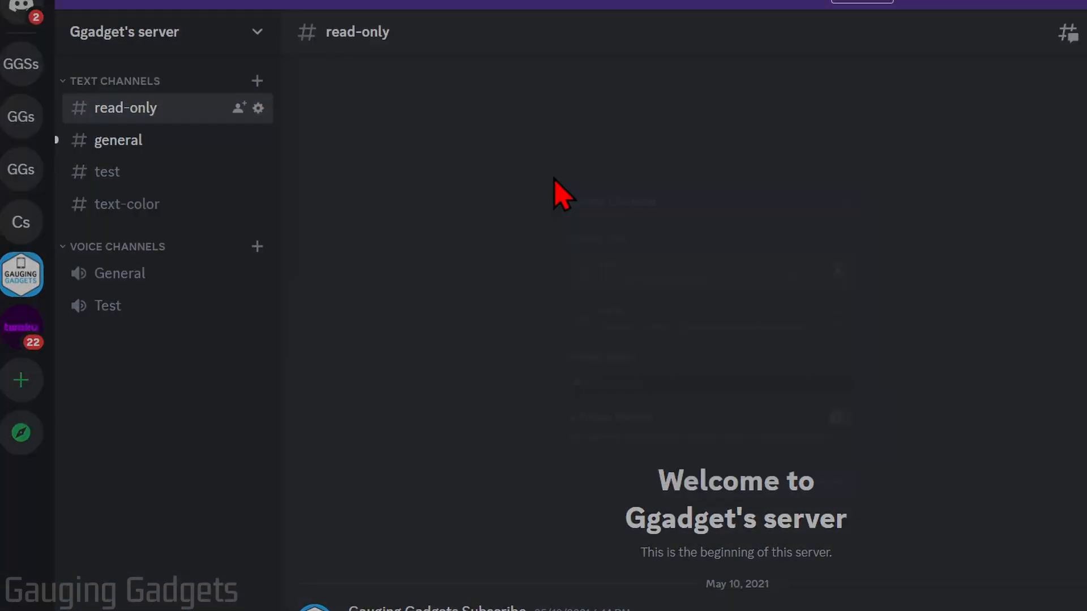
Create a new text channel named reaction-roles.
left_click(256, 81)
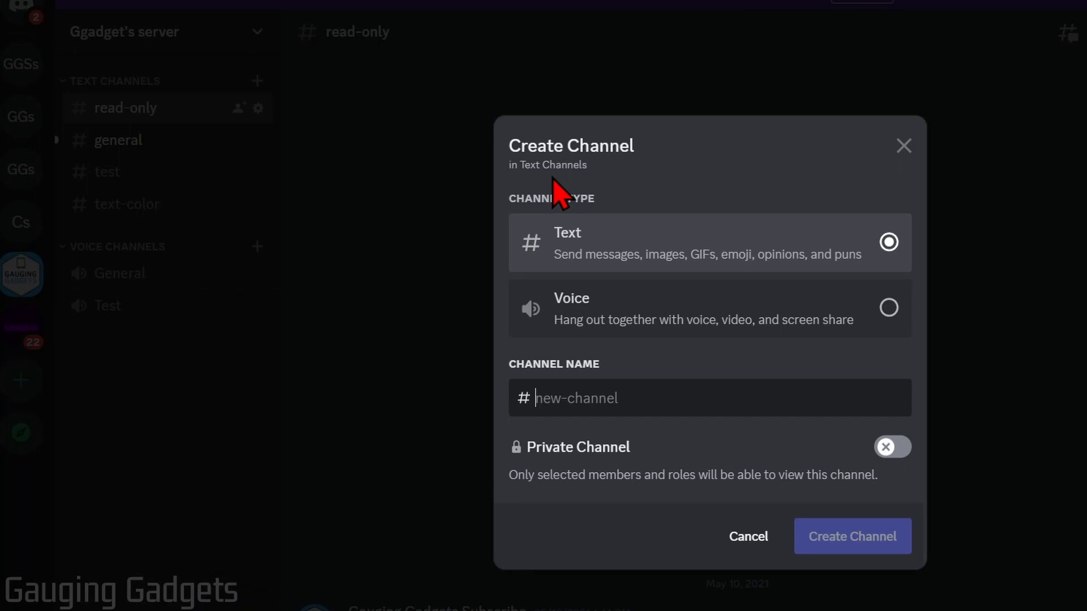
type("reaction-roles")
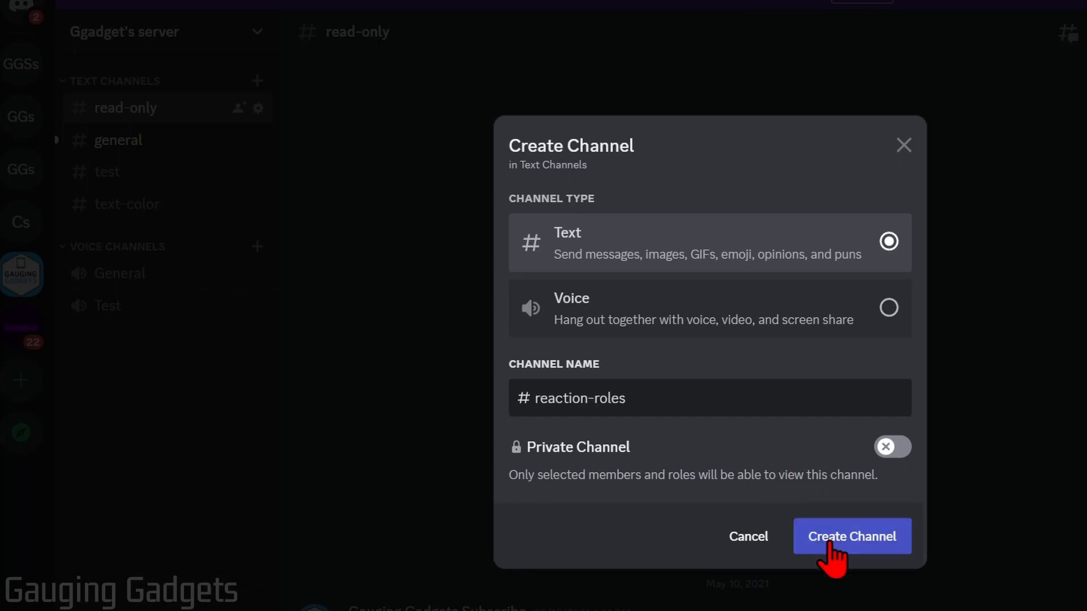
left_click(852, 535)
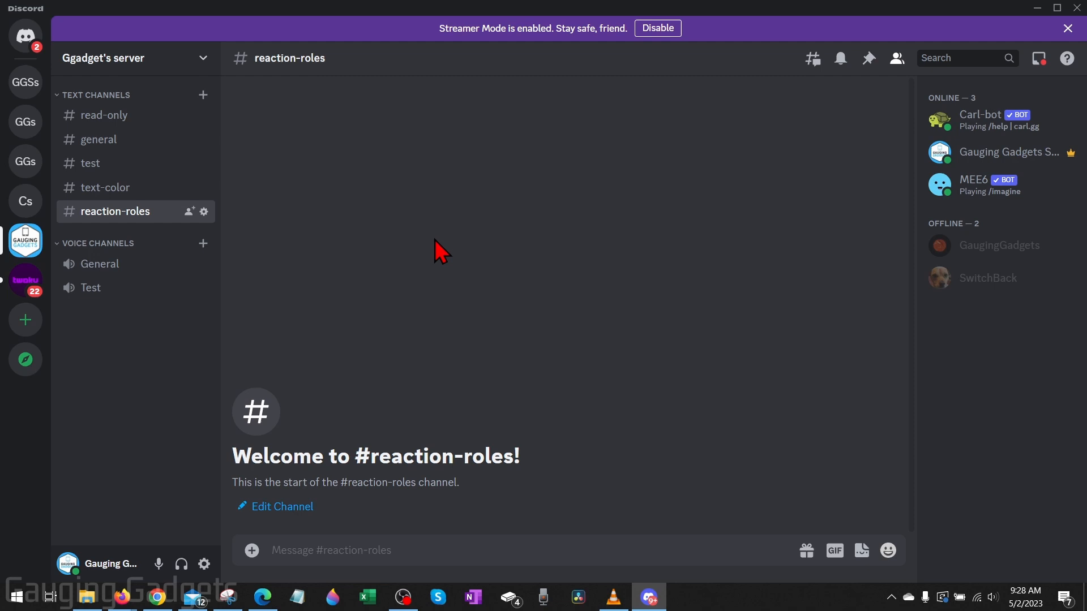
mouse_move(500, 295)
type("?")
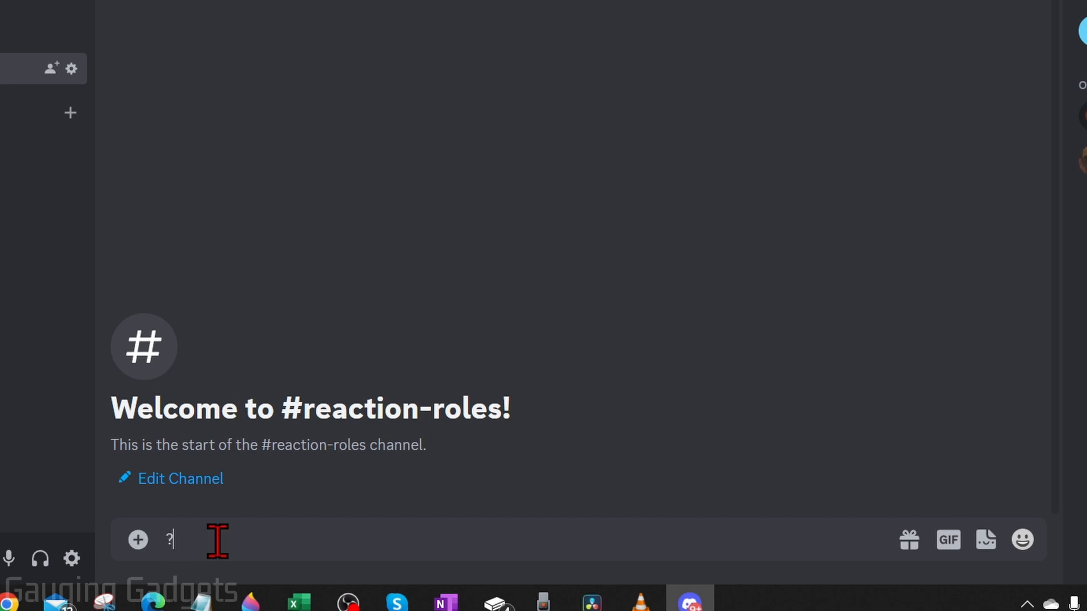
Send ?reactionrole make in #reaction-roles to start Carl-bot's setup.
type("reactionrole make")
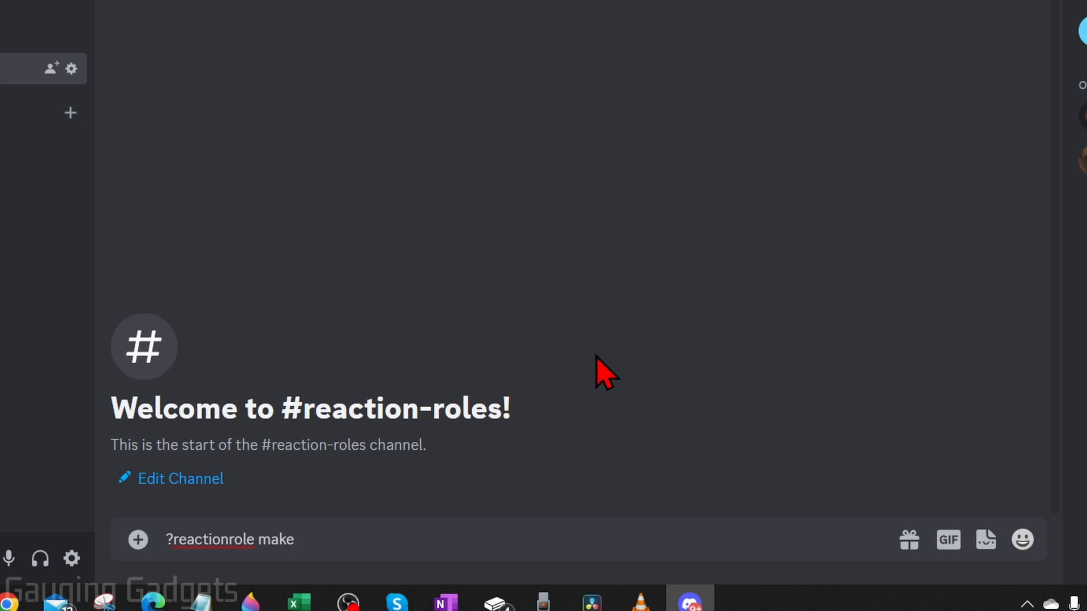
key("Return")
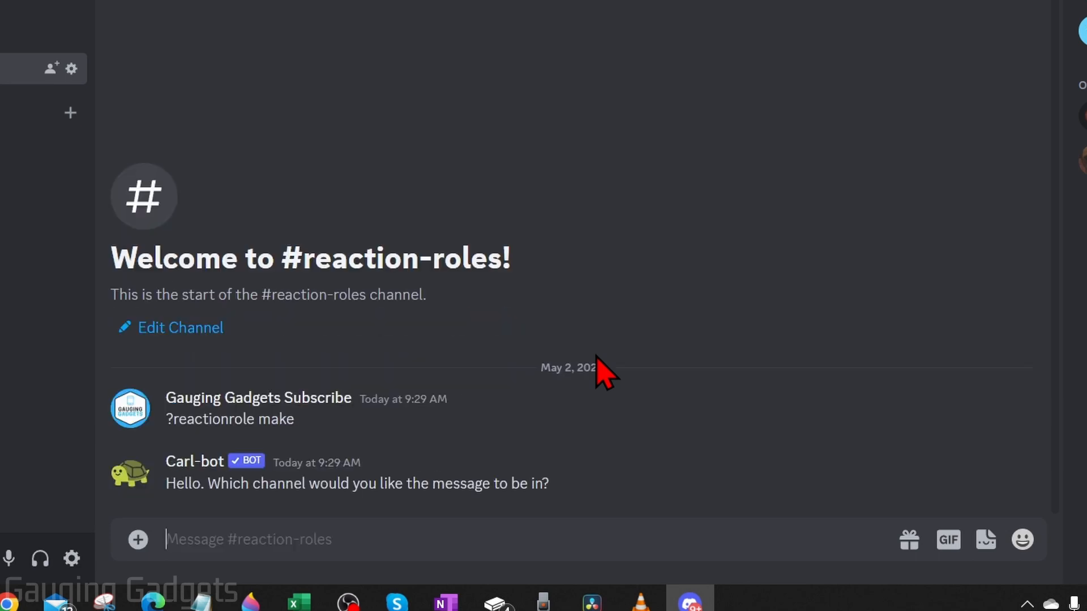
mouse_move(375, 483)
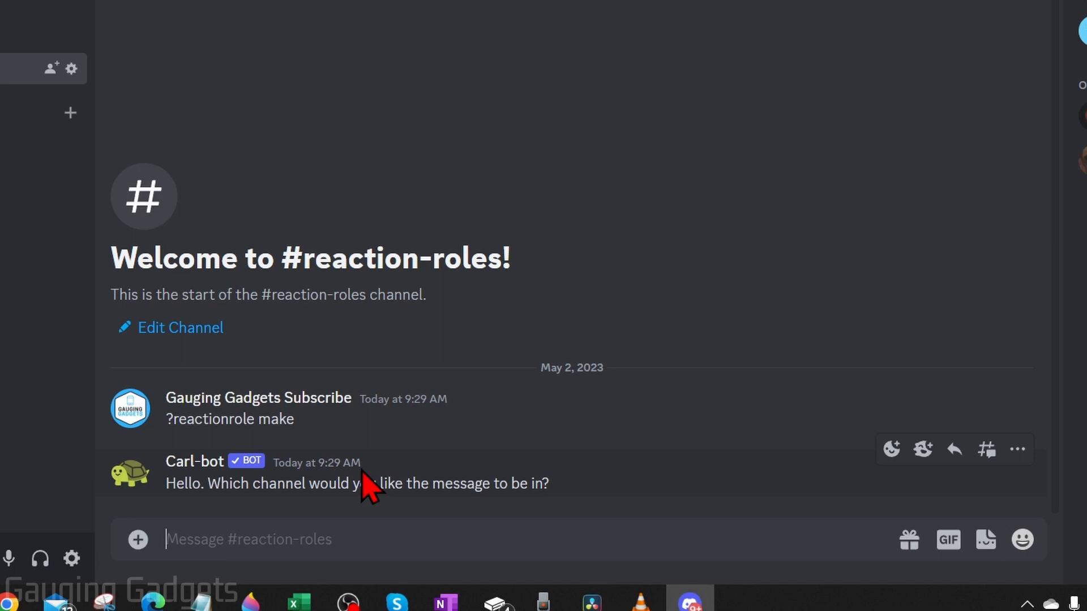
mouse_move(431, 440)
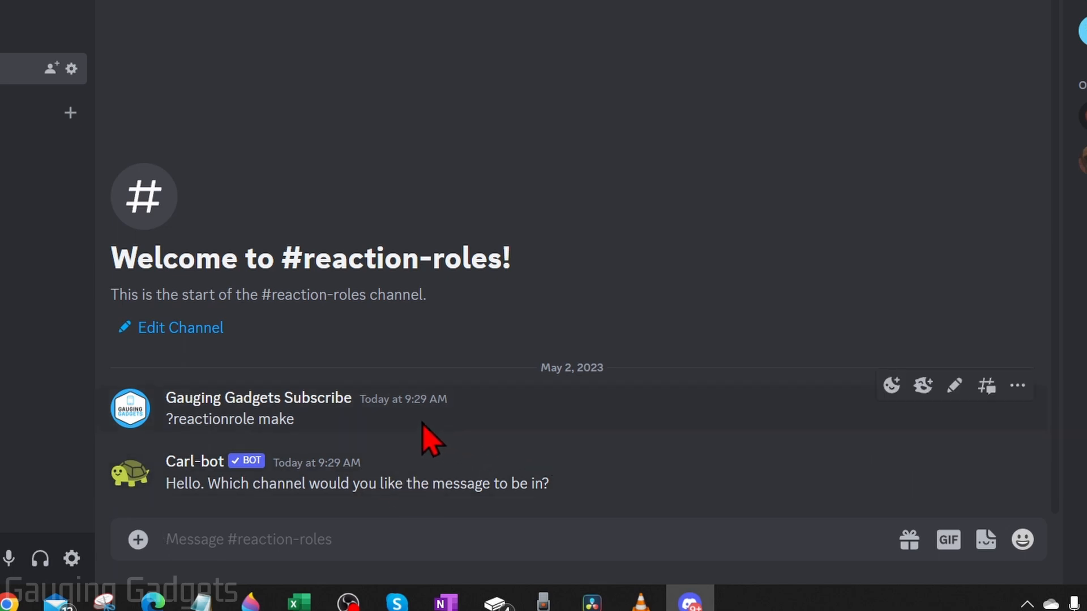
mouse_move(7, 226)
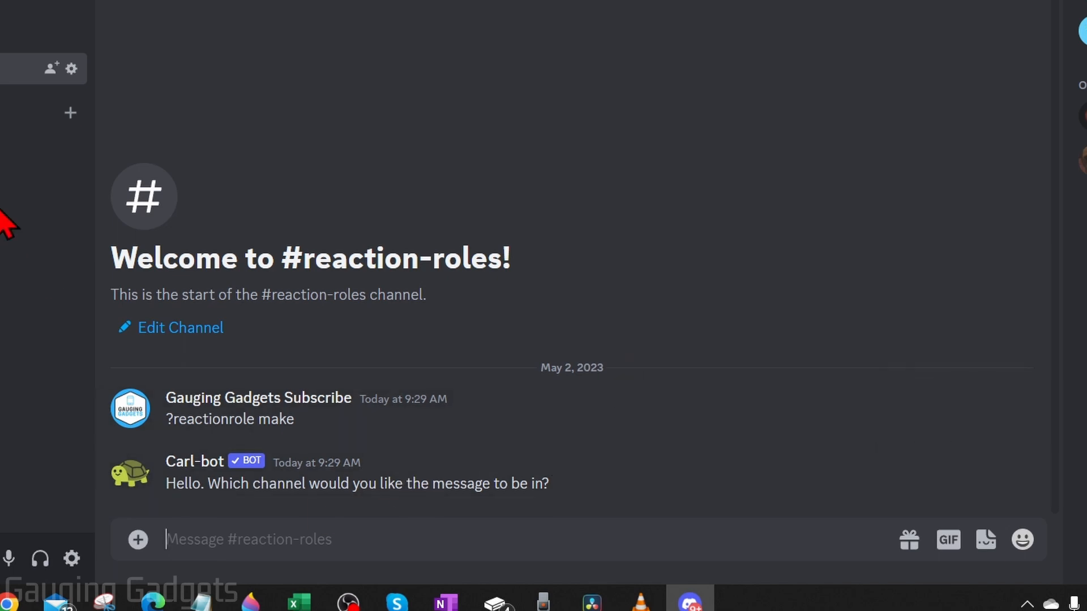
mouse_move(533, 464)
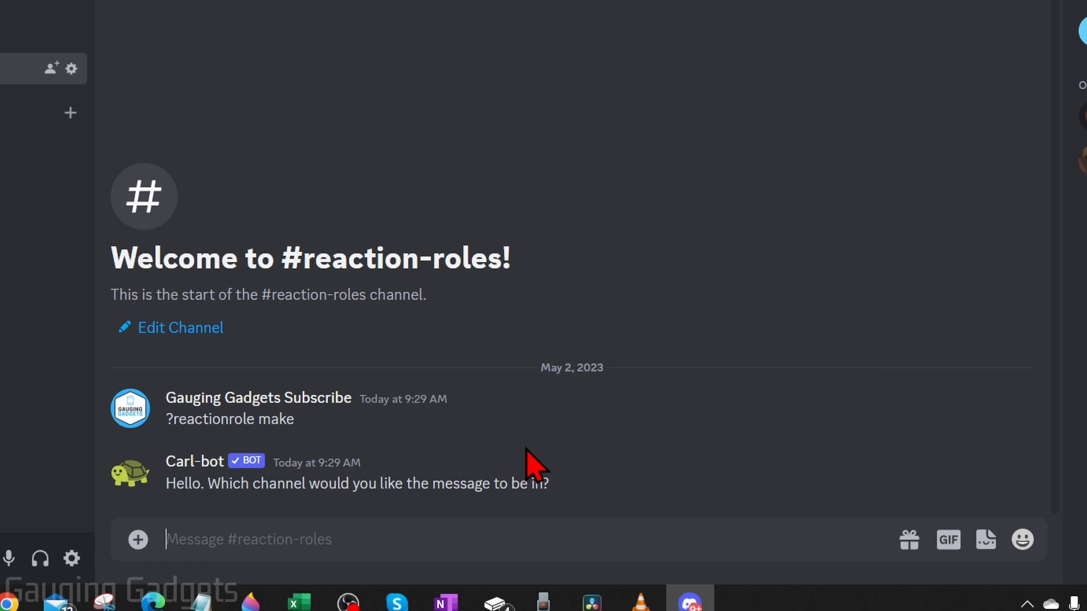
Send Carl-bot the title and description 'Reaction Roles | {roles}' for the new message.
type("#")
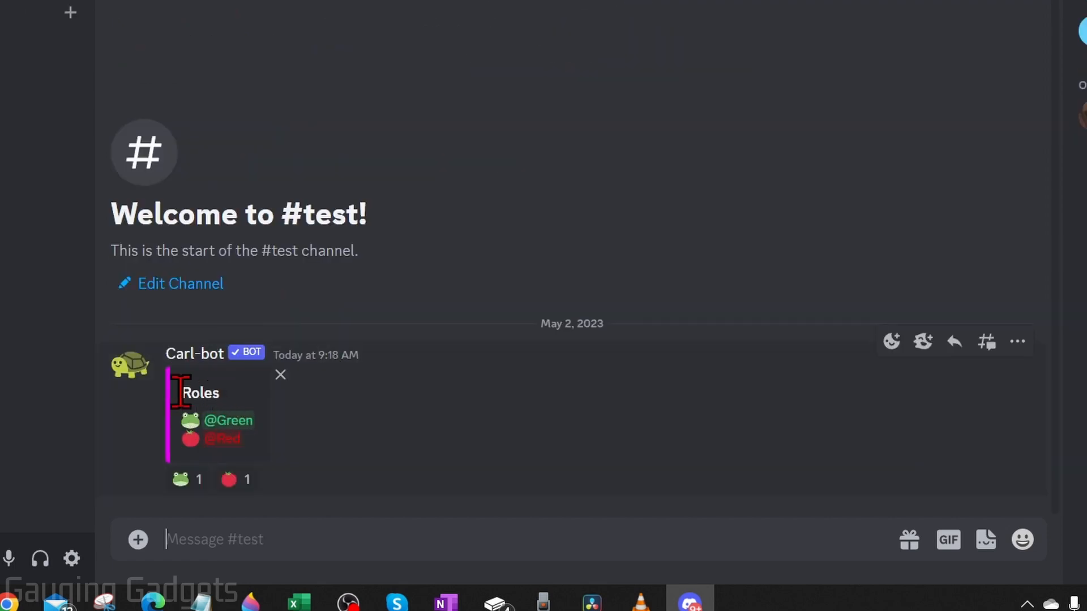
mouse_move(206, 393)
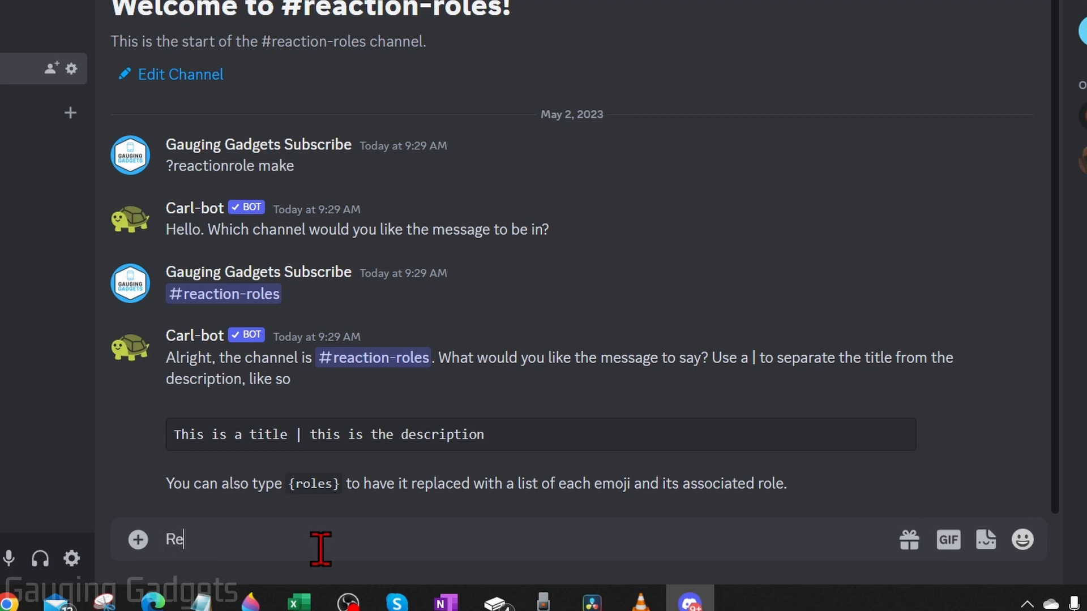
type("action Roles")
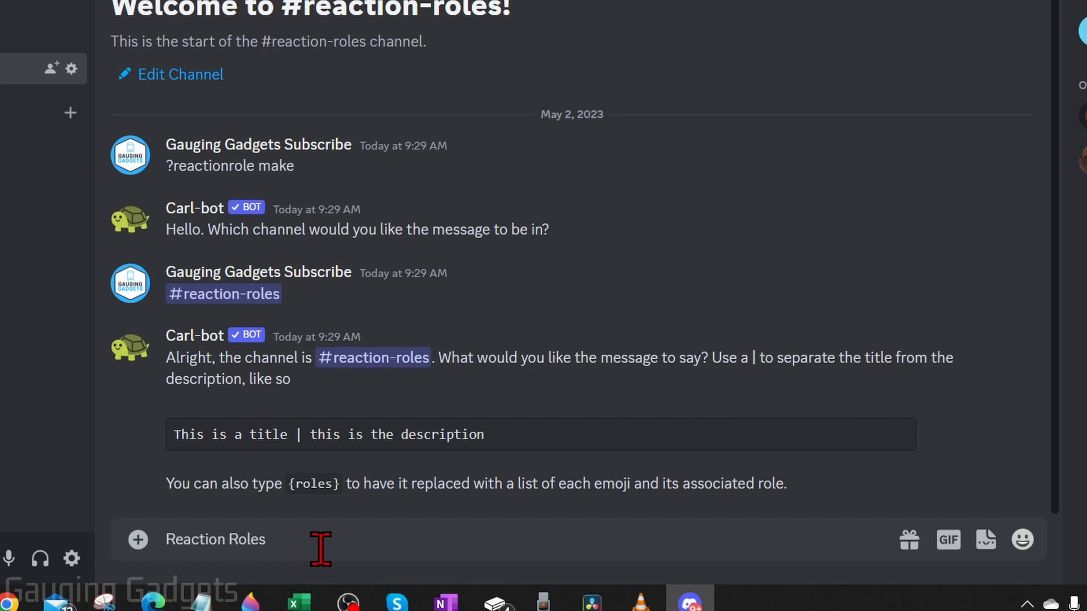
type("|")
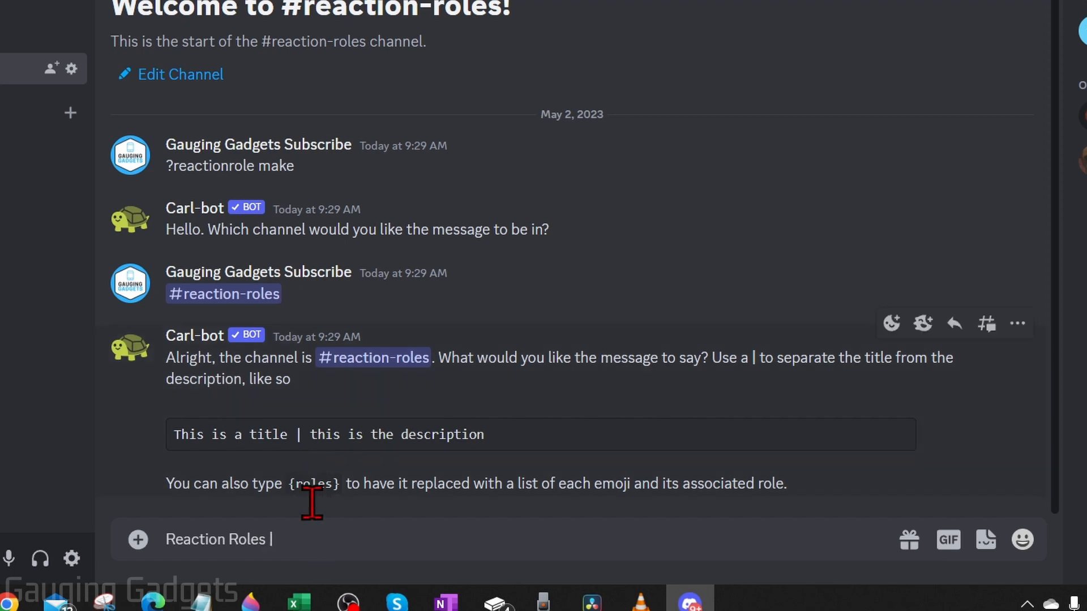
type("{")
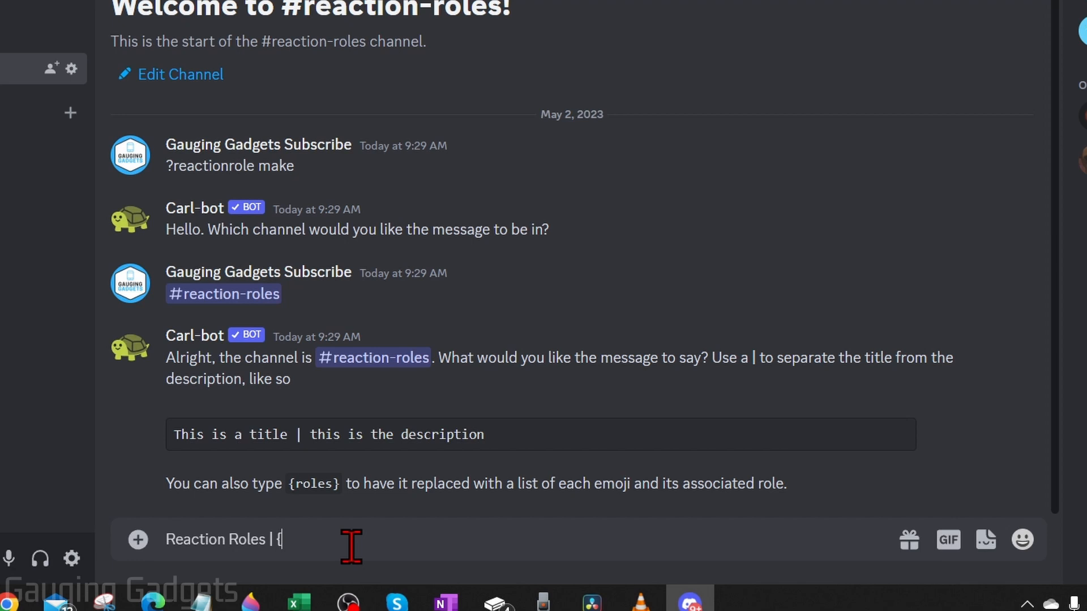
type("roles}")
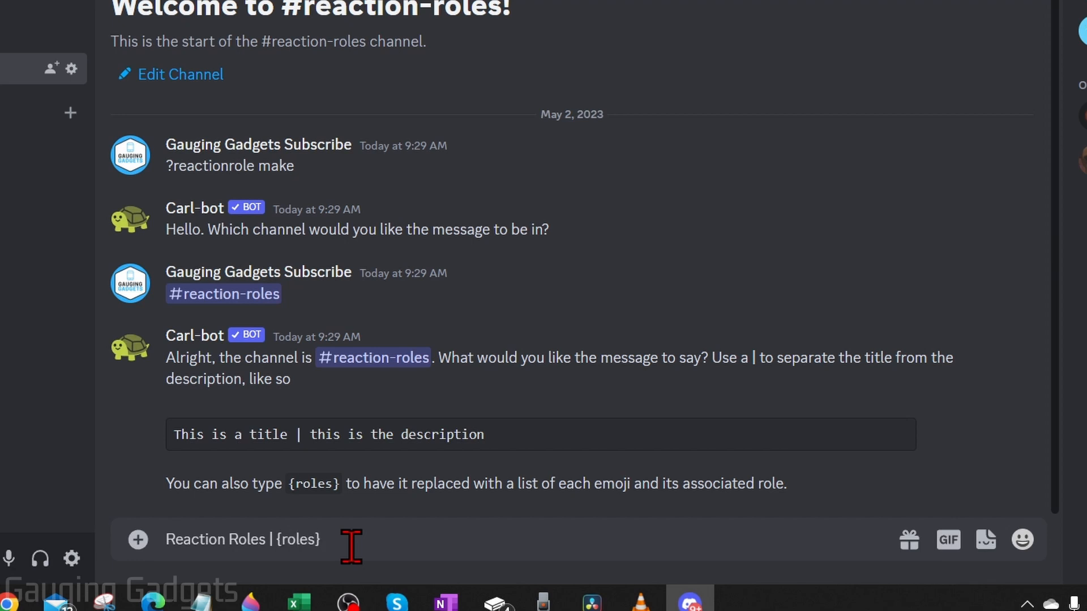
key("Return")
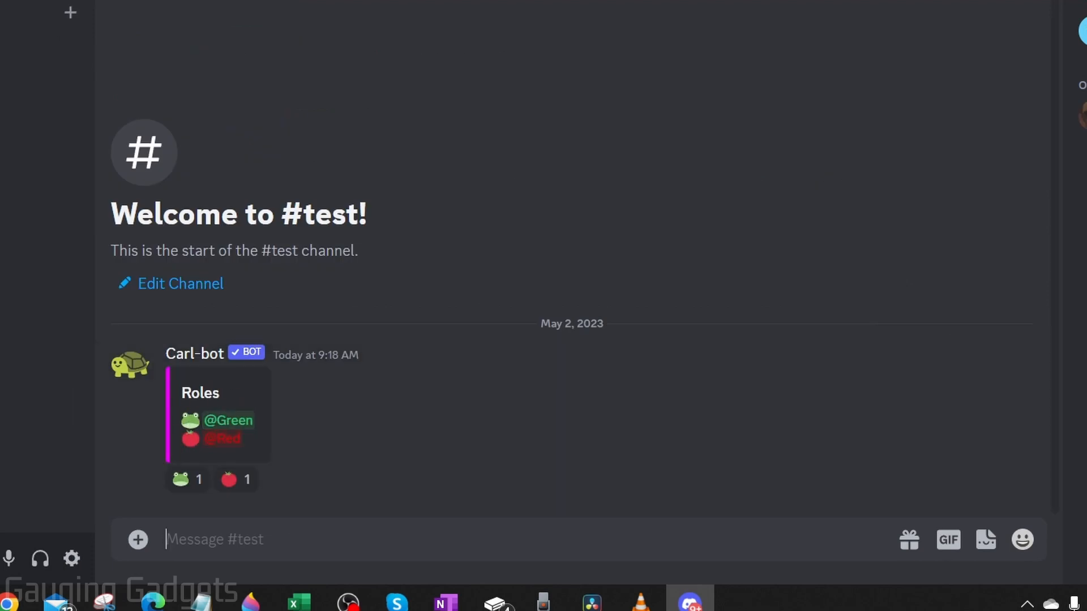
Look up a hex code on the color-picker site to answer with #003bff.
scroll("down", 3)
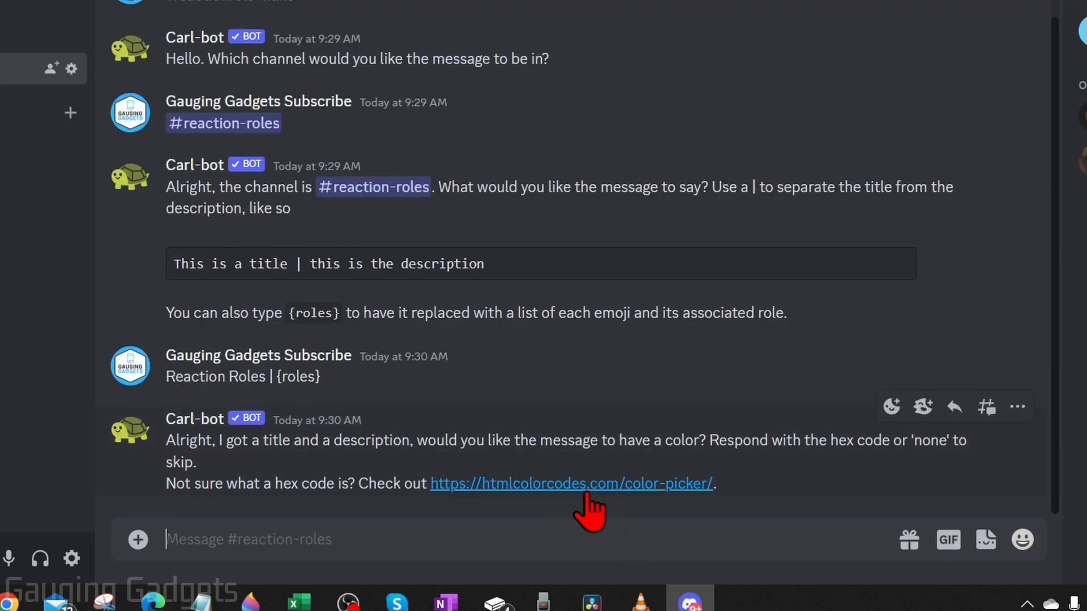
left_click(571, 483)
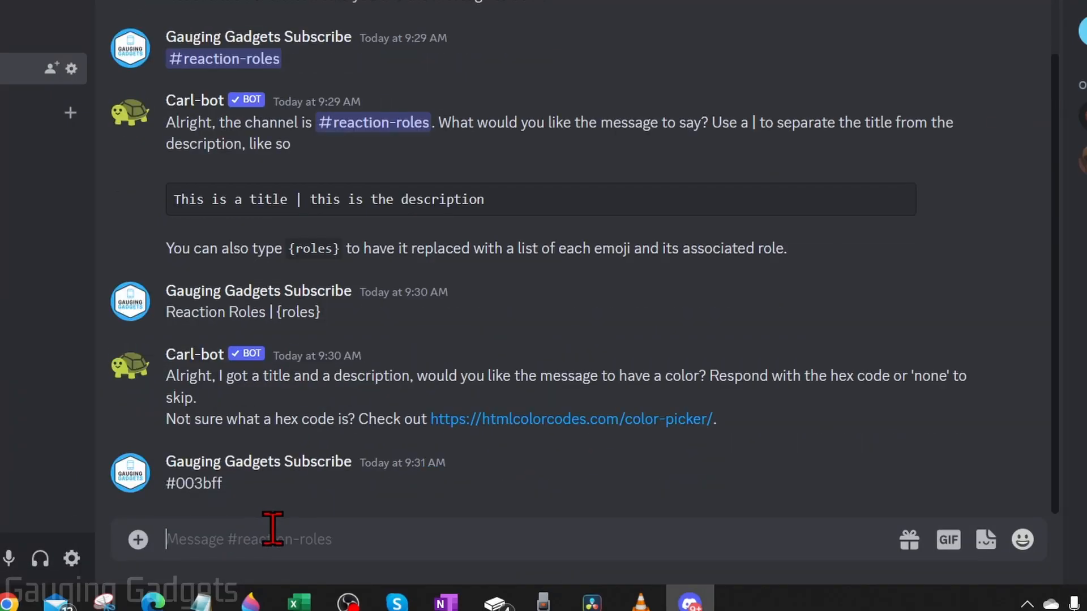
scroll("down", 3)
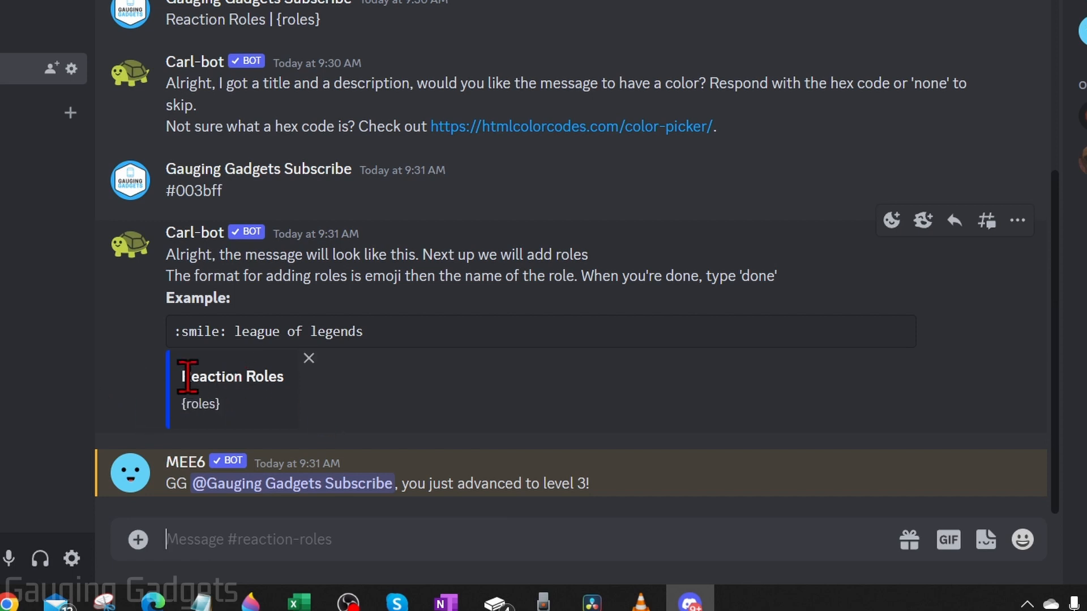
mouse_move(395, 426)
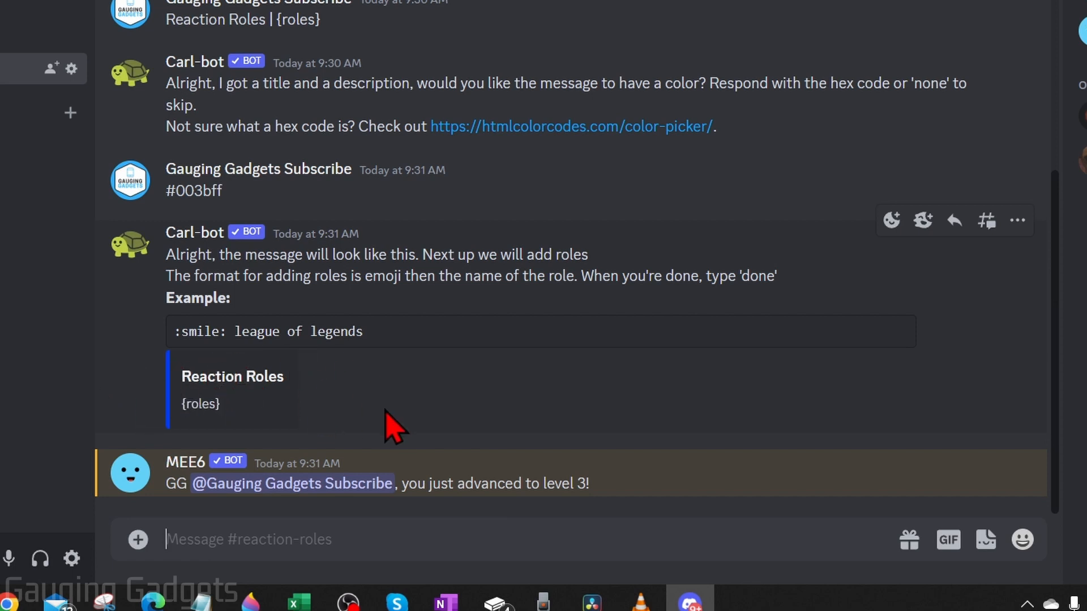
mouse_move(316, 419)
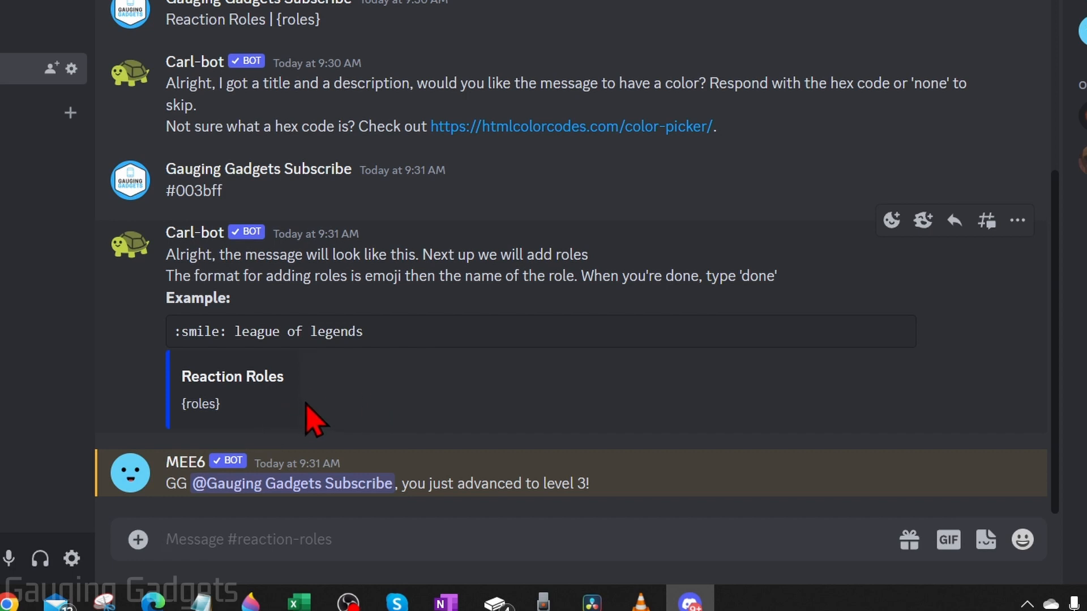
mouse_move(782, 505)
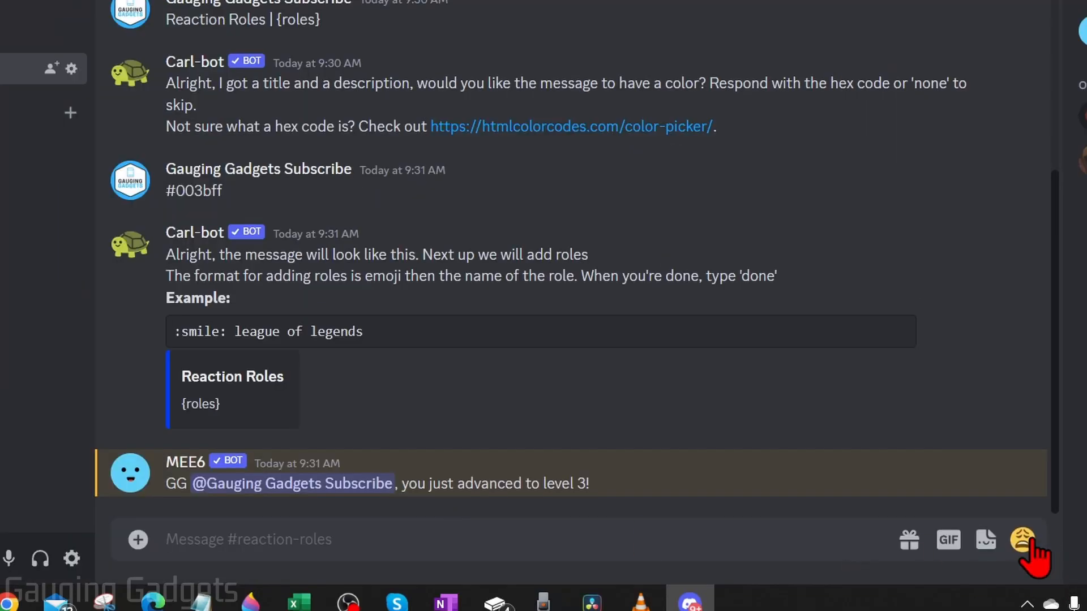
Pair the whale emoji with the blue role for Carl-bot.
left_click(1024, 539)
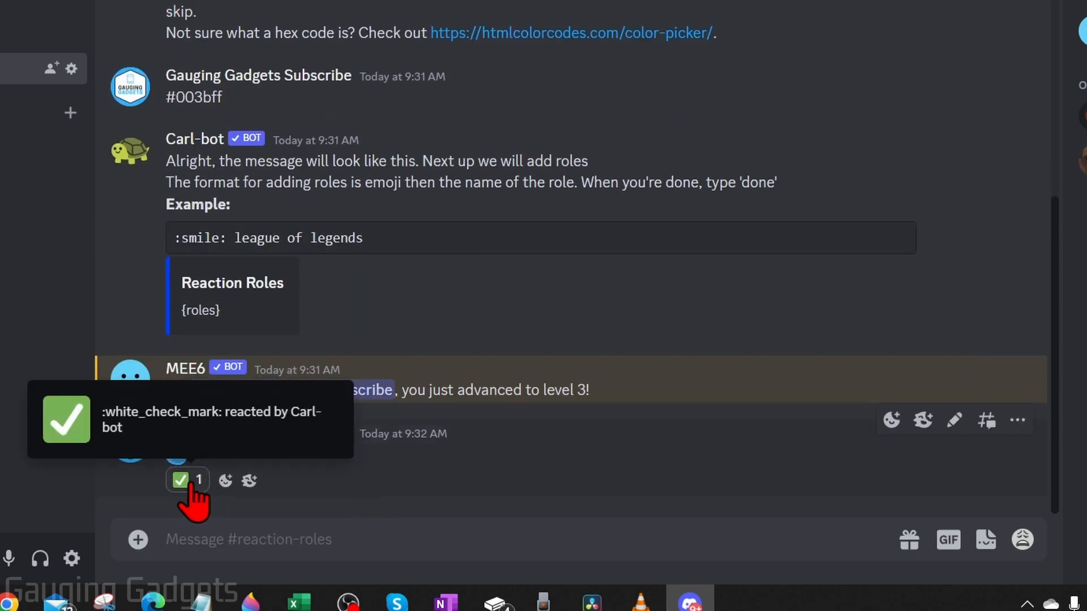
mouse_move(382, 493)
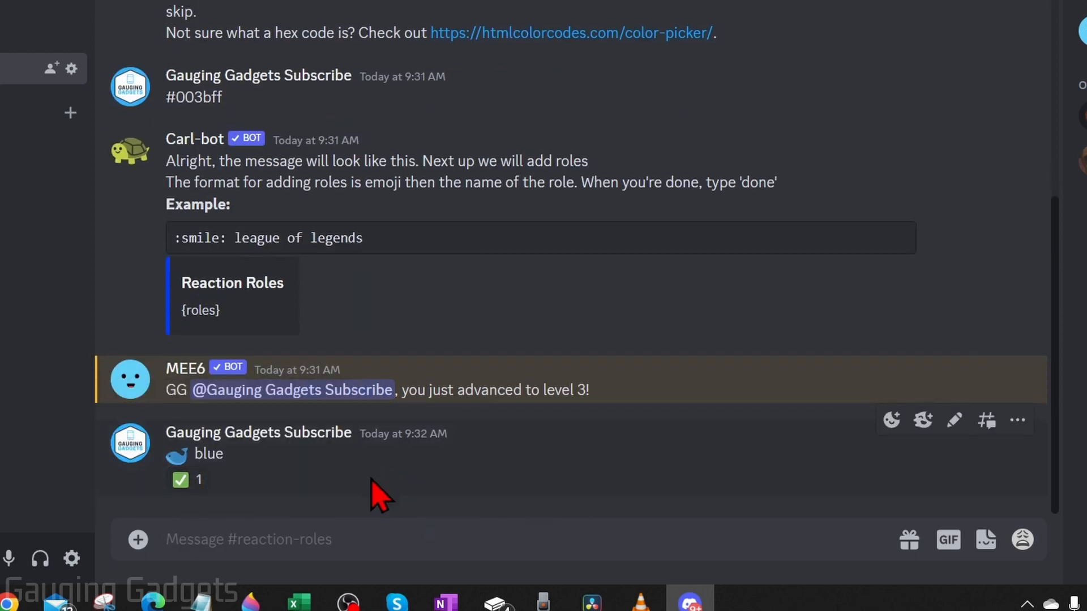
mouse_move(588, 539)
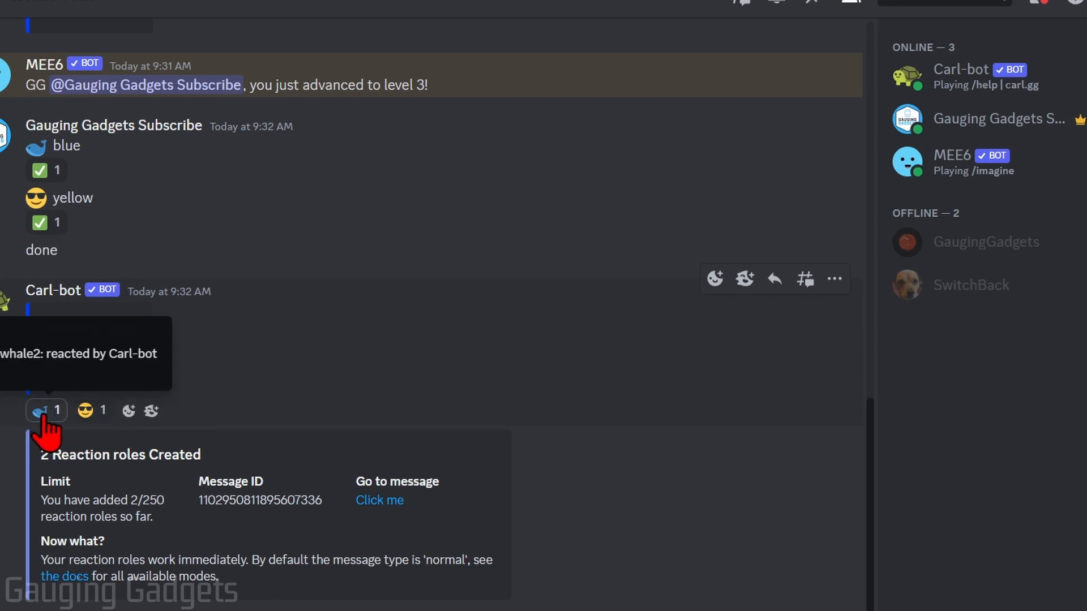
React with the whale for Blue, then the sunglasses to switch to Yellow.
left_click(45, 410)
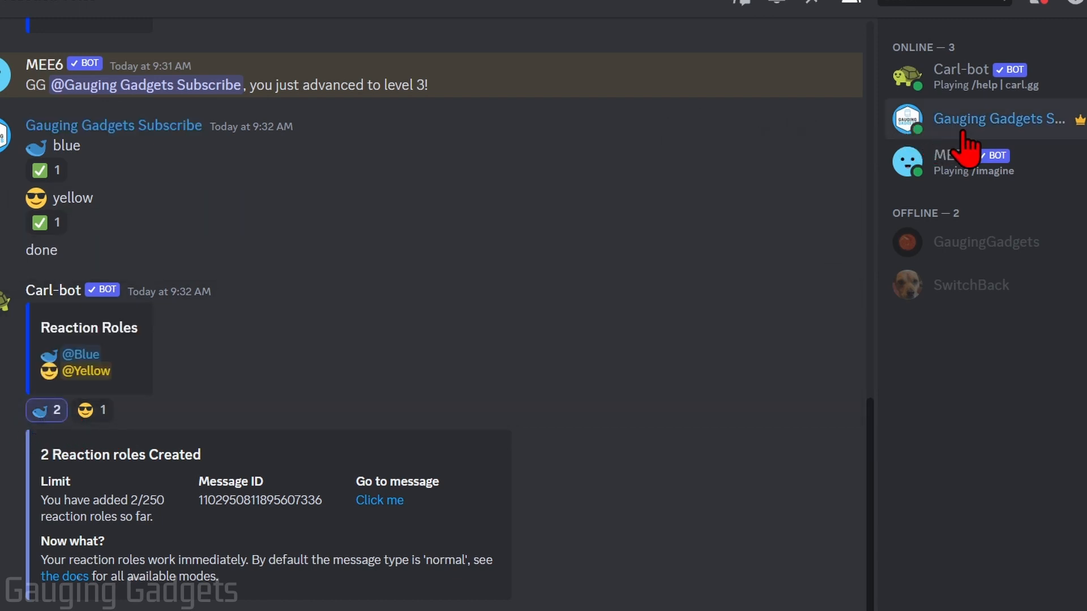
mouse_move(43, 410)
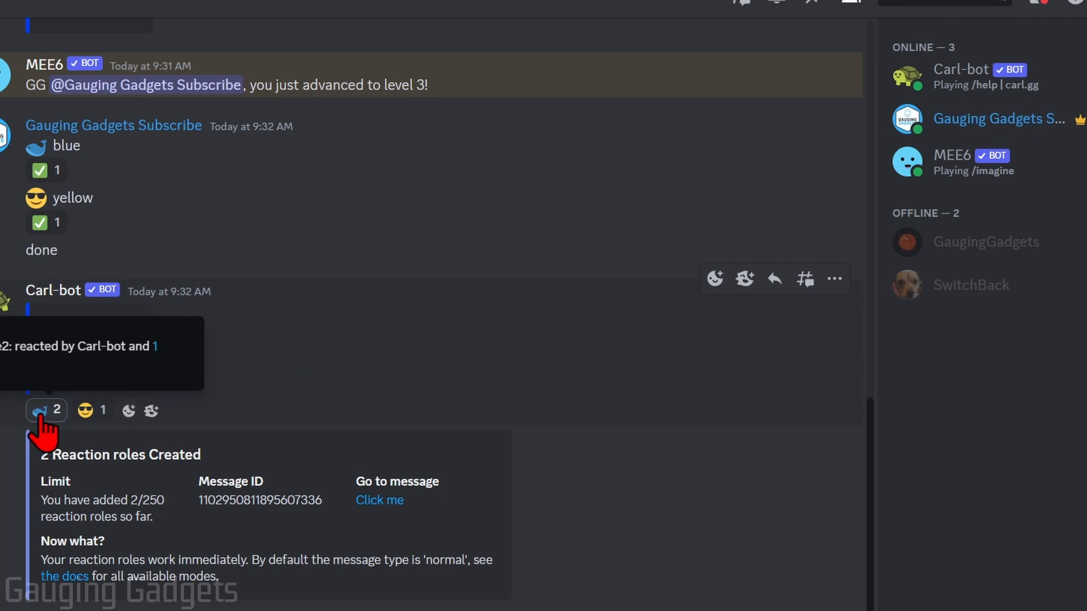
mouse_move(457, 364)
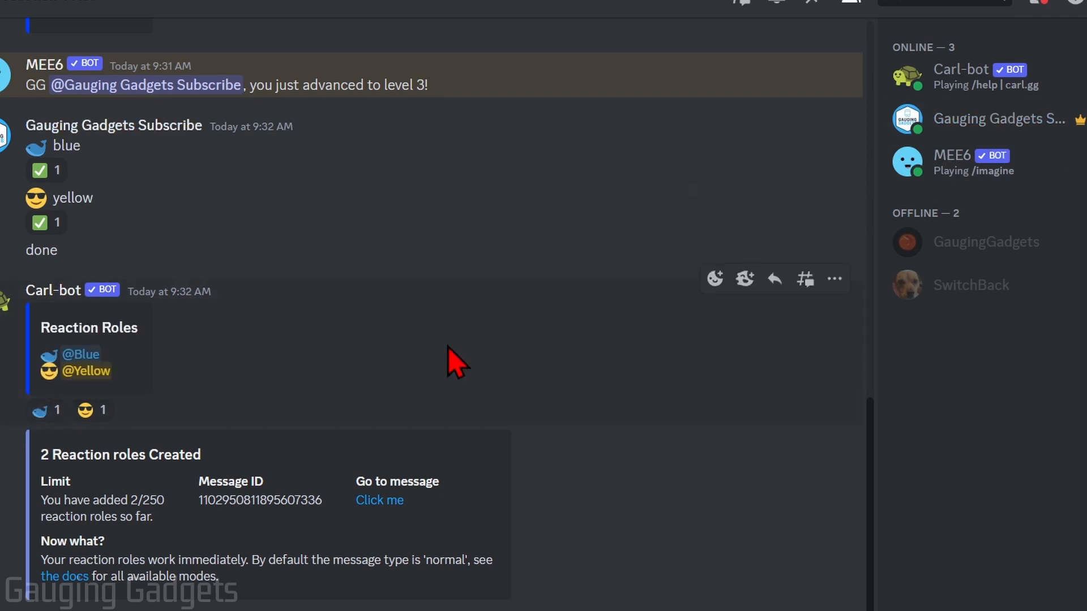
left_click(91, 410)
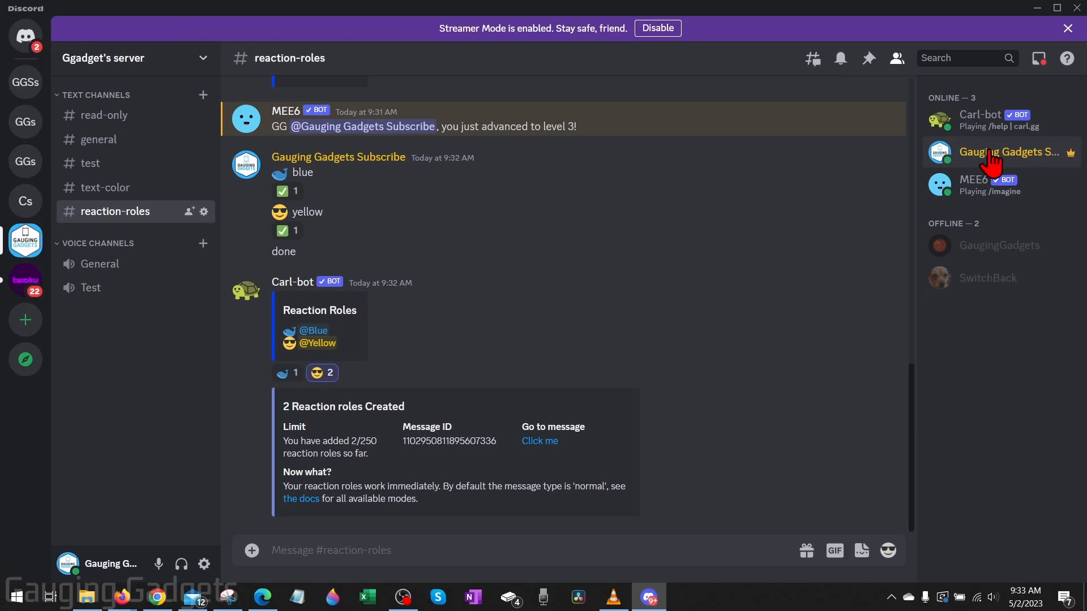
mouse_move(365, 170)
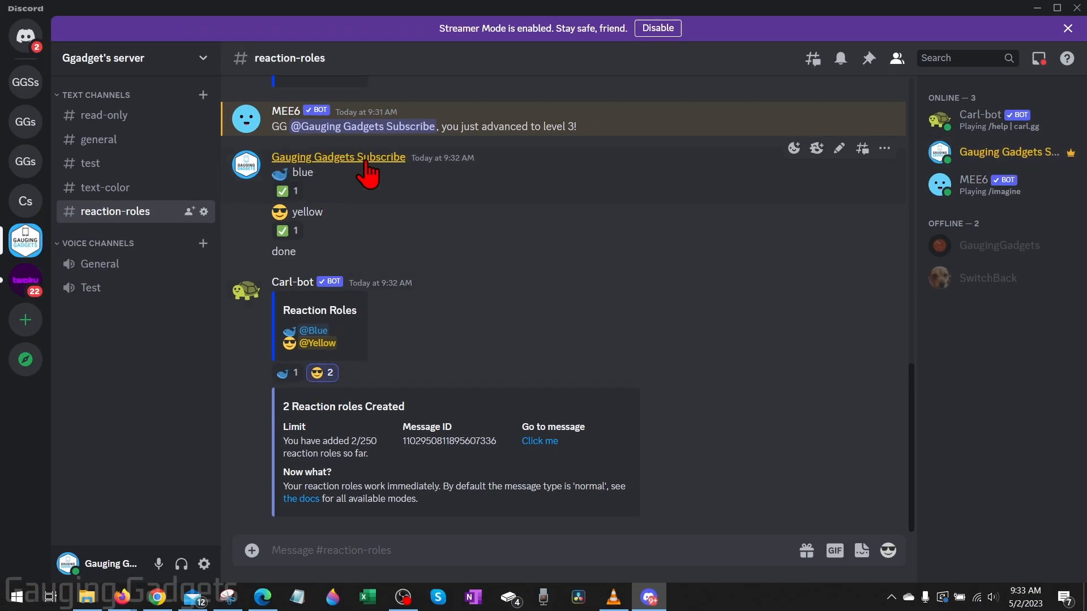